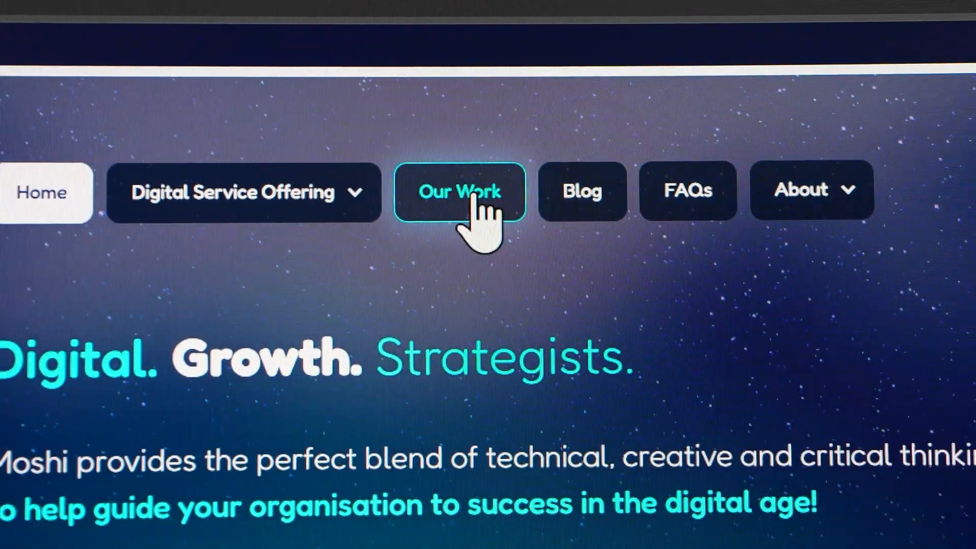
# Step: Open the Our Work portfolio page on the published Moshi site and scroll through it
pyautogui.click(460, 191)
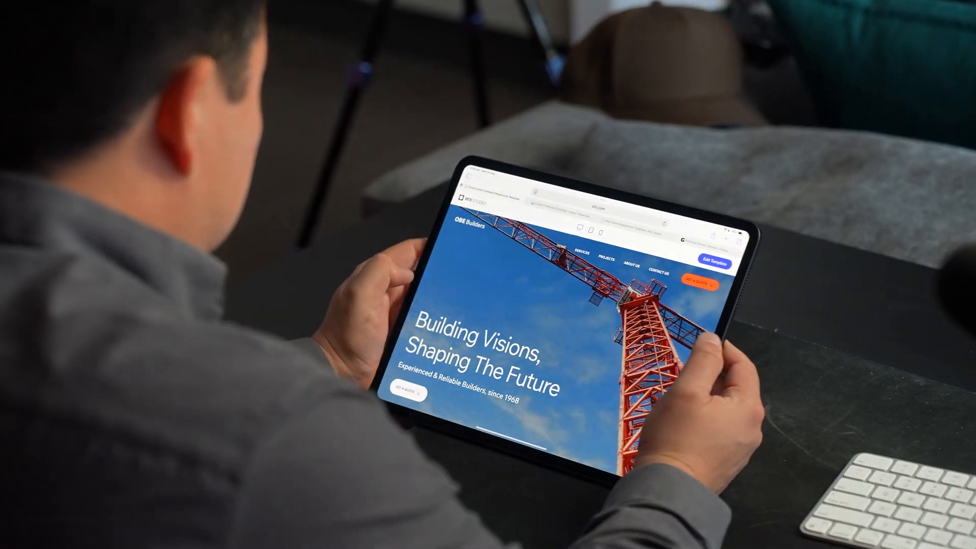
pyautogui.scroll(-3)
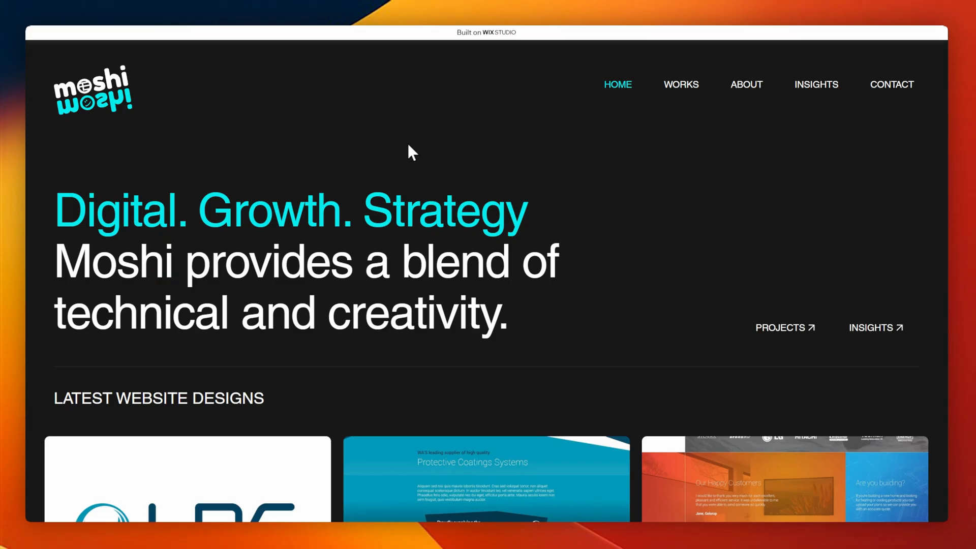
# Step: Search Google in Chrome for 'wix studio'
pyautogui.moveTo(70, 132); pyautogui.dragTo(364, 190)
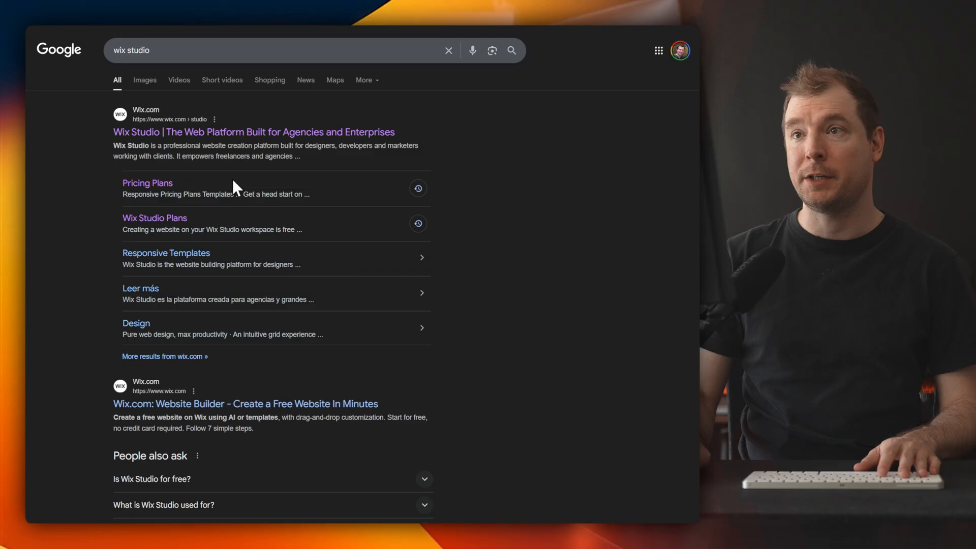
# Step: Open the official Wix Studio page and start creating a new site
pyautogui.click(254, 132)
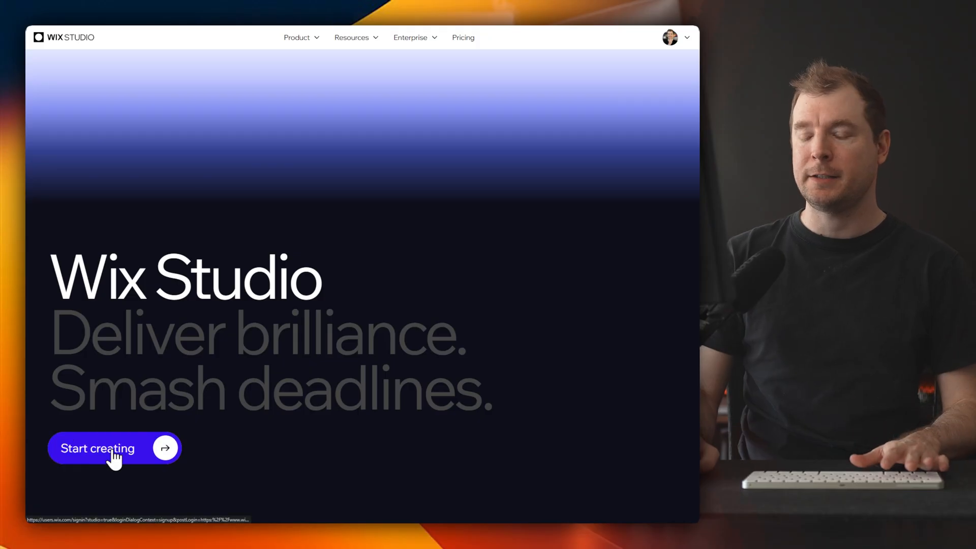
pyautogui.click(98, 449)
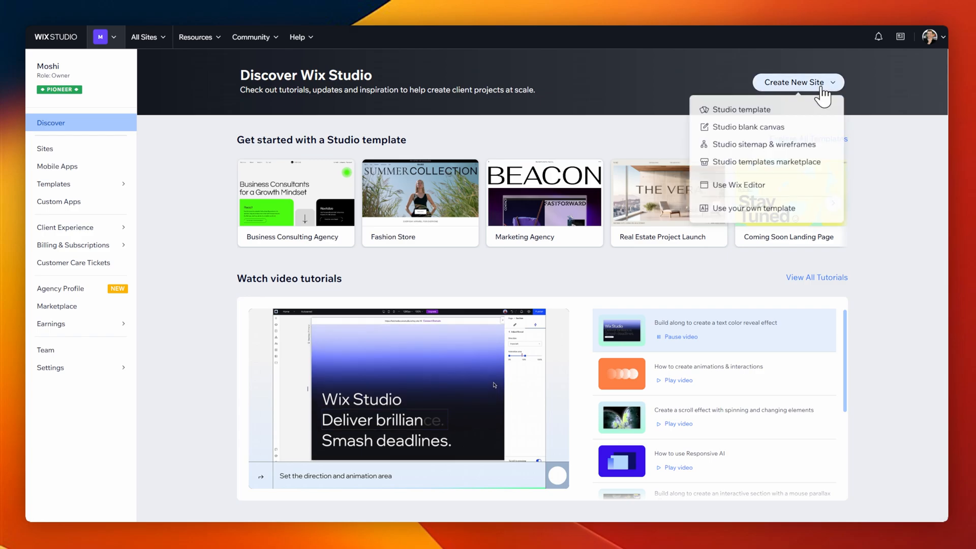
pyautogui.moveTo(741, 109)
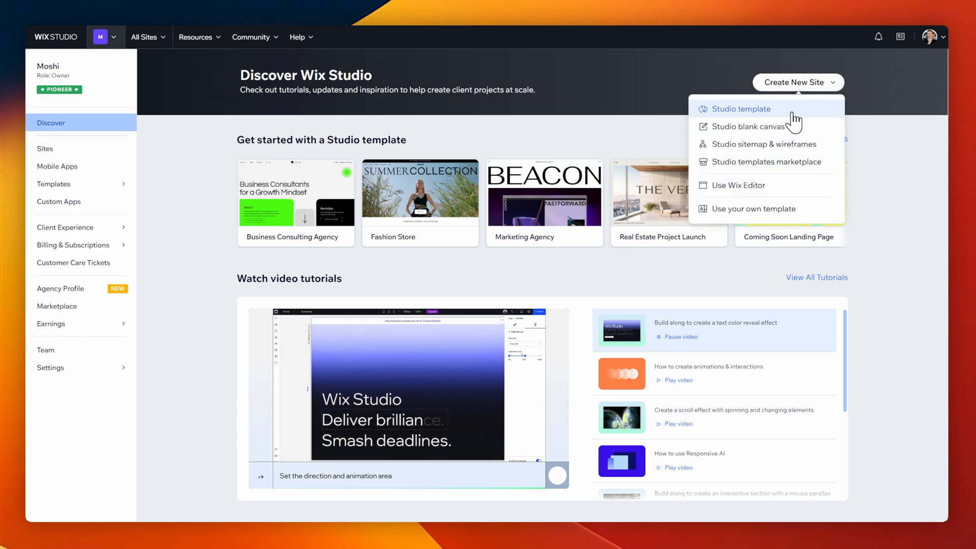
# Step: Start from a Studio template and filter the gallery to Wireframes, then Marketing templates
pyautogui.click(740, 108)
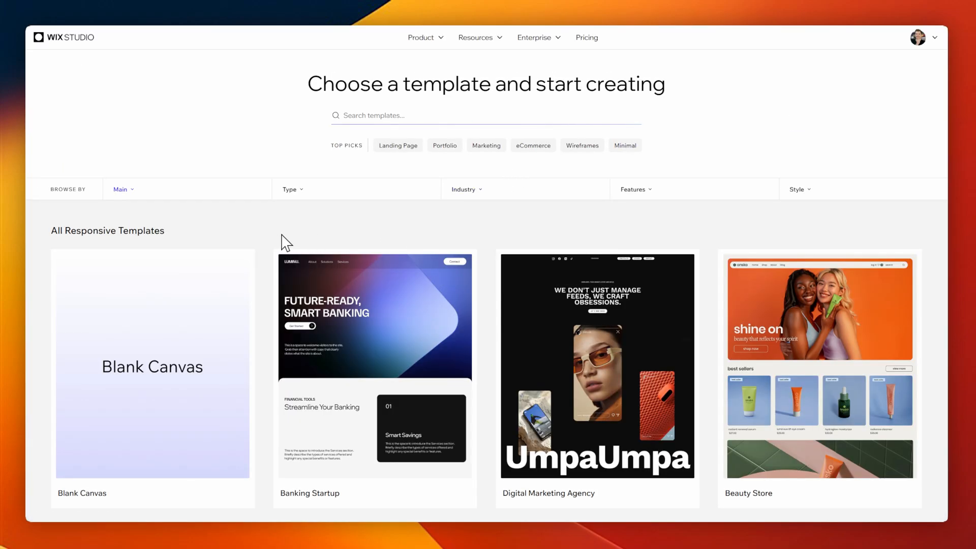
pyautogui.scroll(-3)
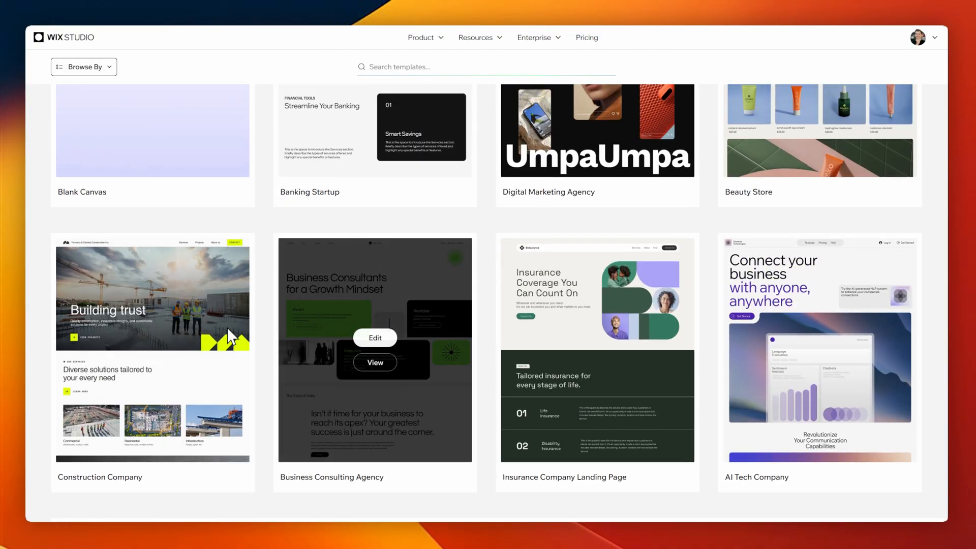
pyautogui.scroll(3)
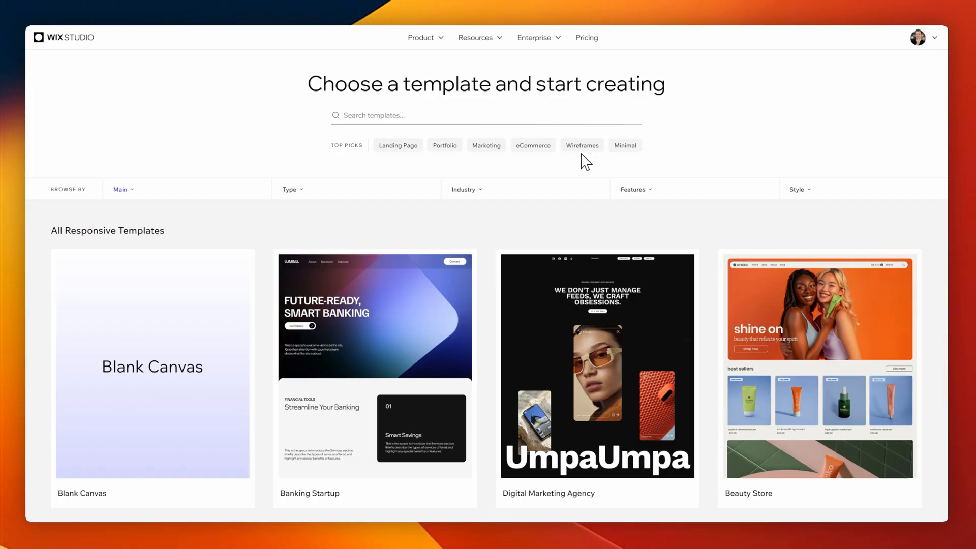
pyautogui.click(582, 145)
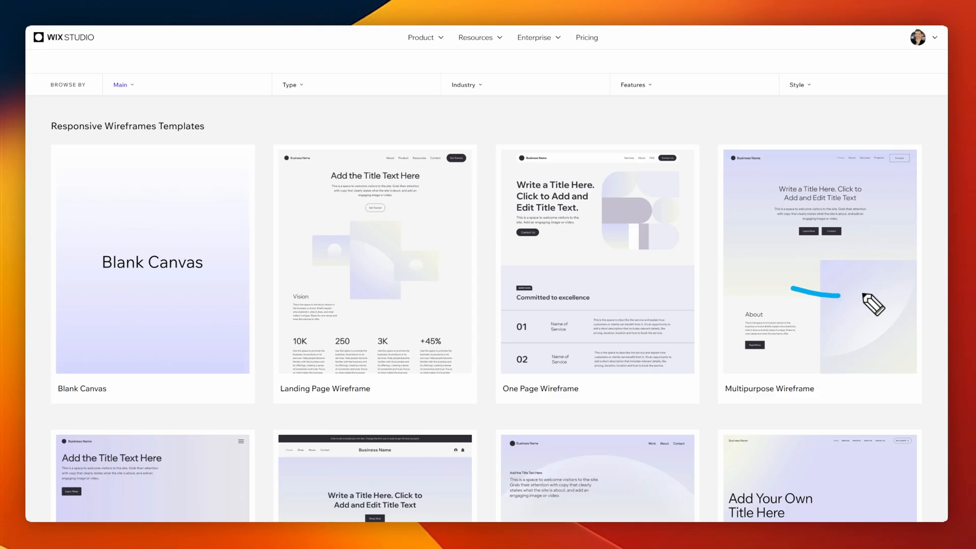
pyautogui.scroll(-3)
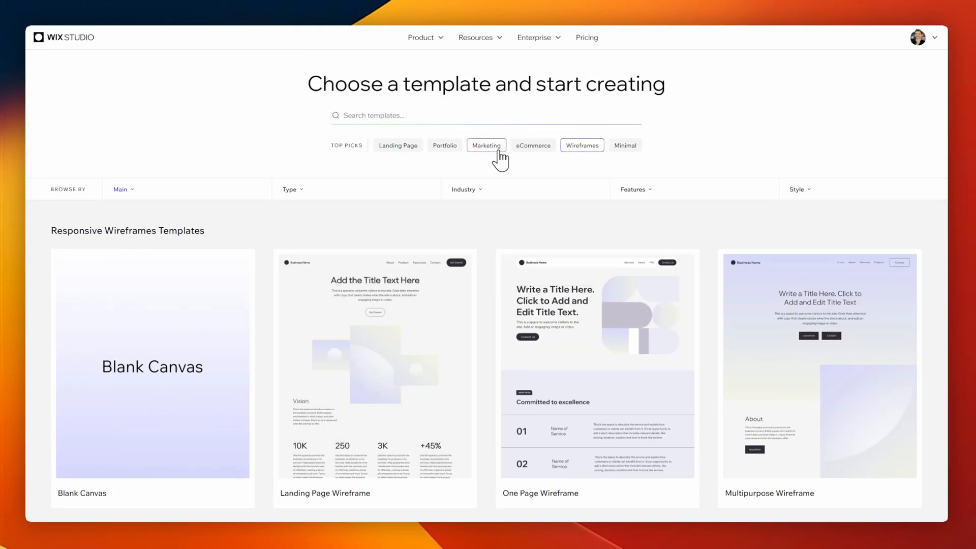
pyautogui.click(486, 145)
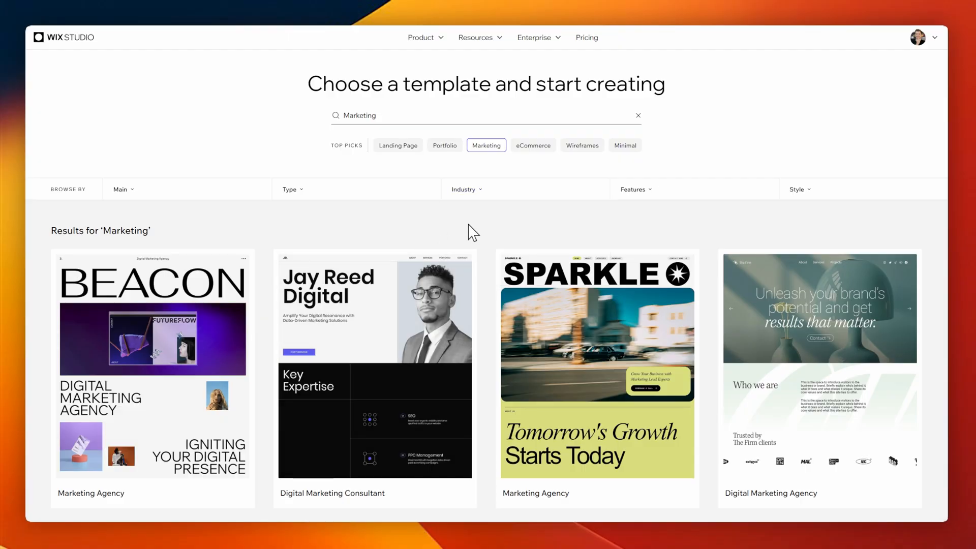
pyautogui.click(445, 145)
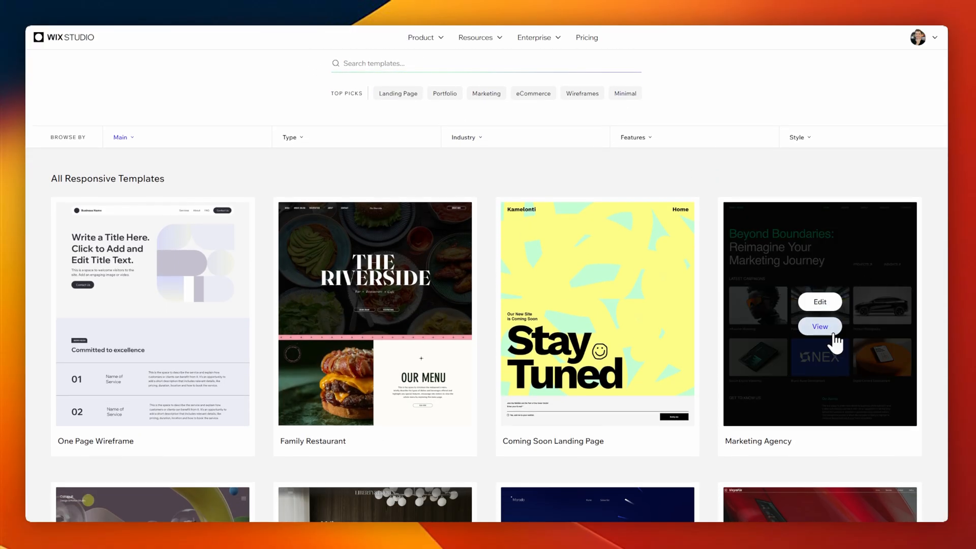
# Step: Preview the dark Marketing Agency template and open it for editing
pyautogui.click(819, 325)
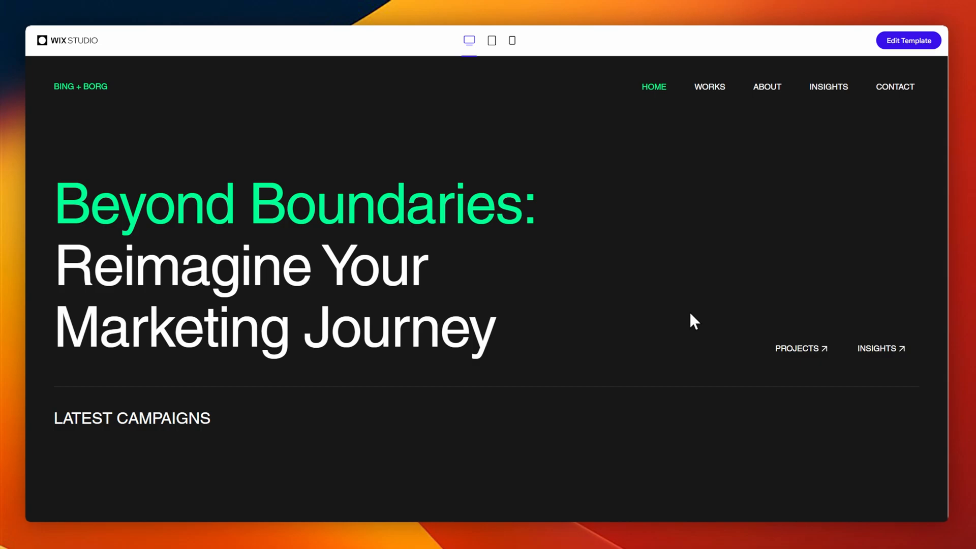
pyautogui.scroll(-3)
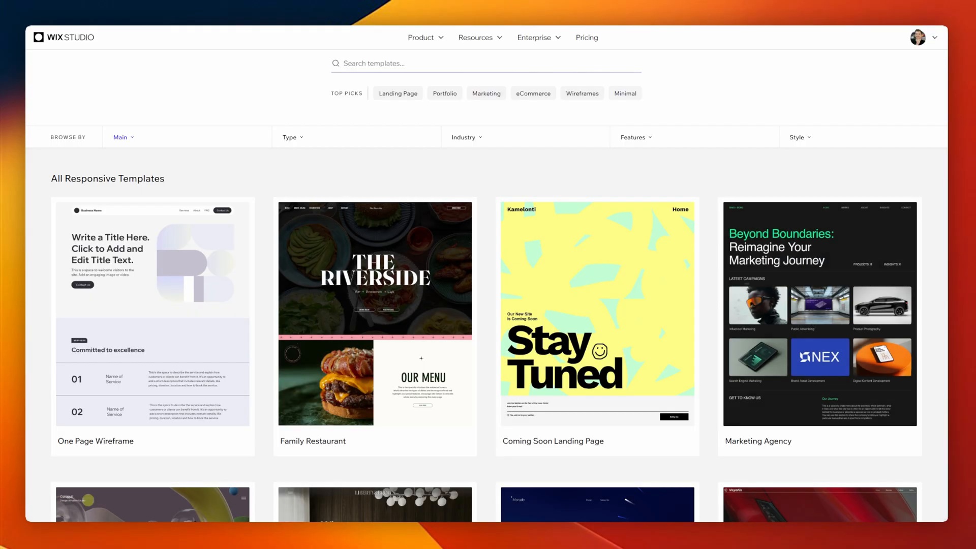
pyautogui.moveTo(819, 311)
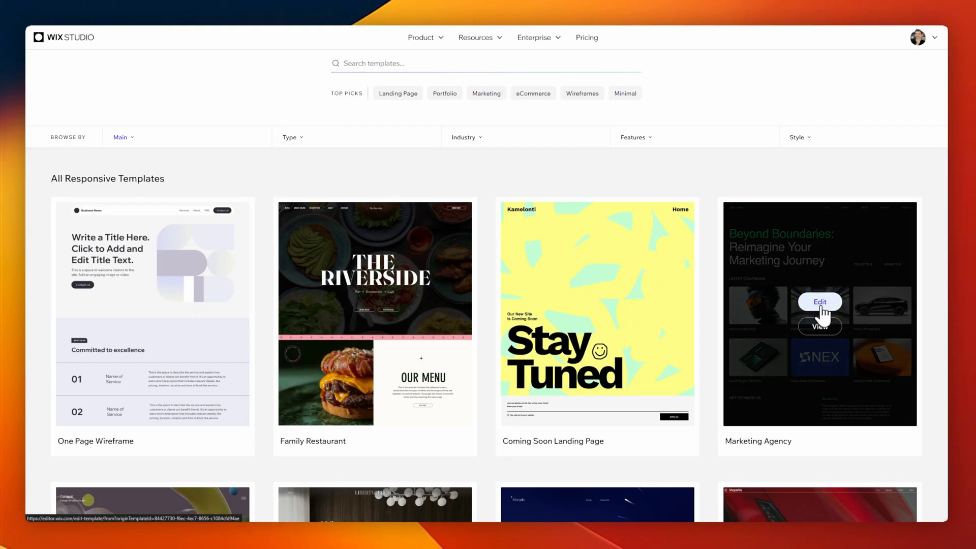
pyautogui.click(819, 302)
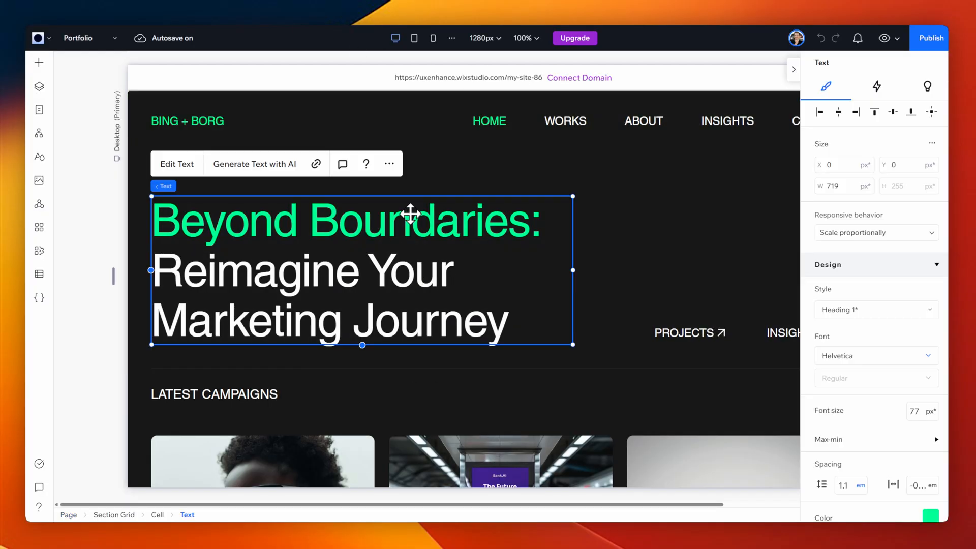
# Step: Select the 'Beyond Boundaries' headline in the Marketing Agency template
pyautogui.click(176, 164)
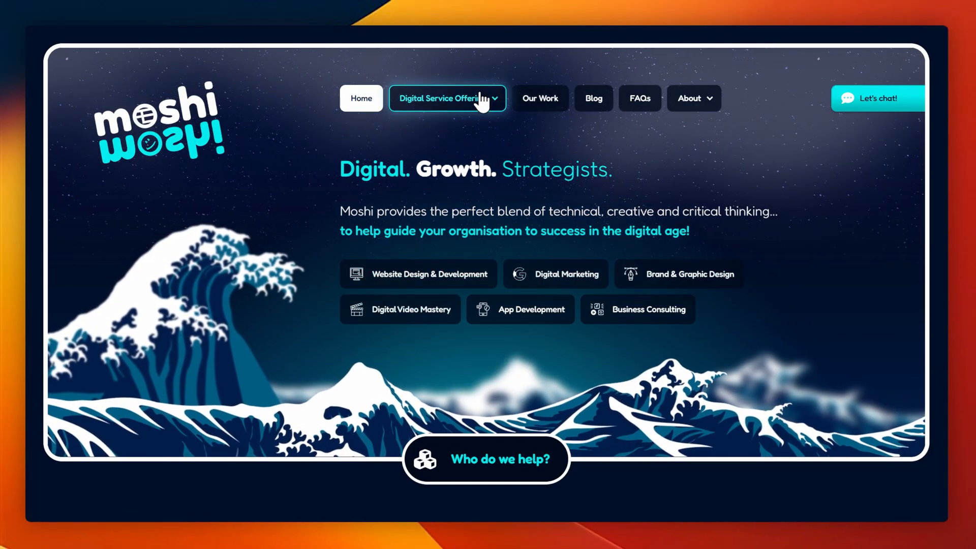
pyautogui.moveTo(516, 264)
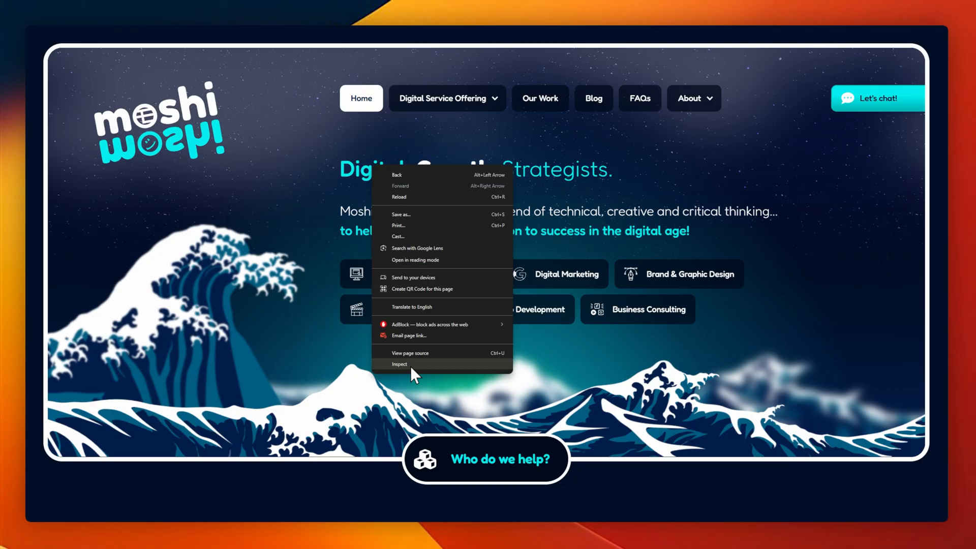
# Step: Set the header to 'MOSHI MOSHI' and extract the live logo's SVG path for PNG export
pyautogui.click(399, 364)
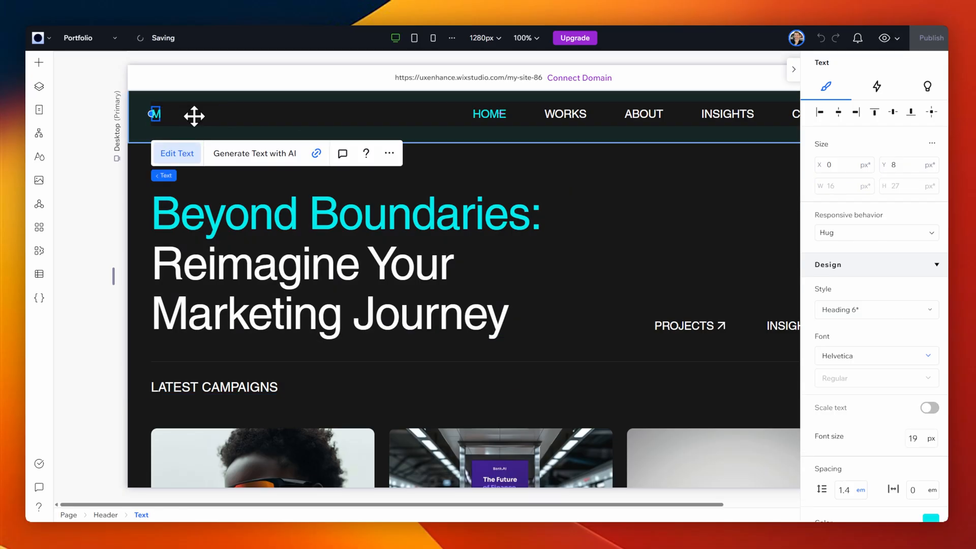
pyautogui.write('MOSHI MOSHI')
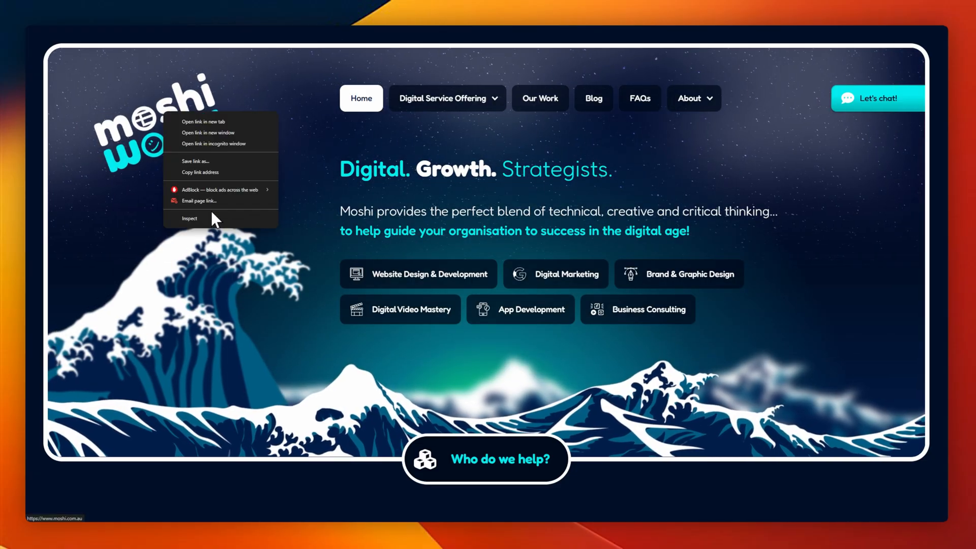
pyautogui.click(189, 218)
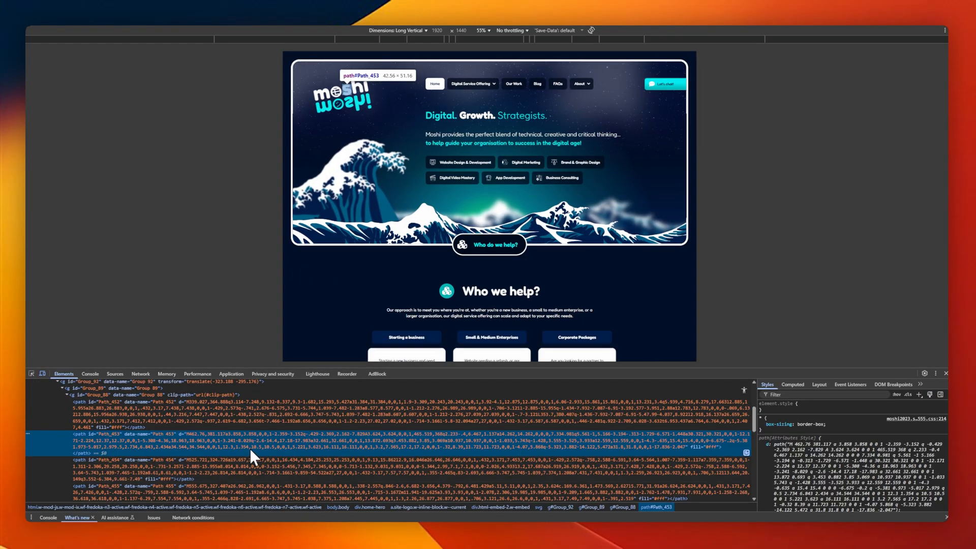
pyautogui.click(59, 419)
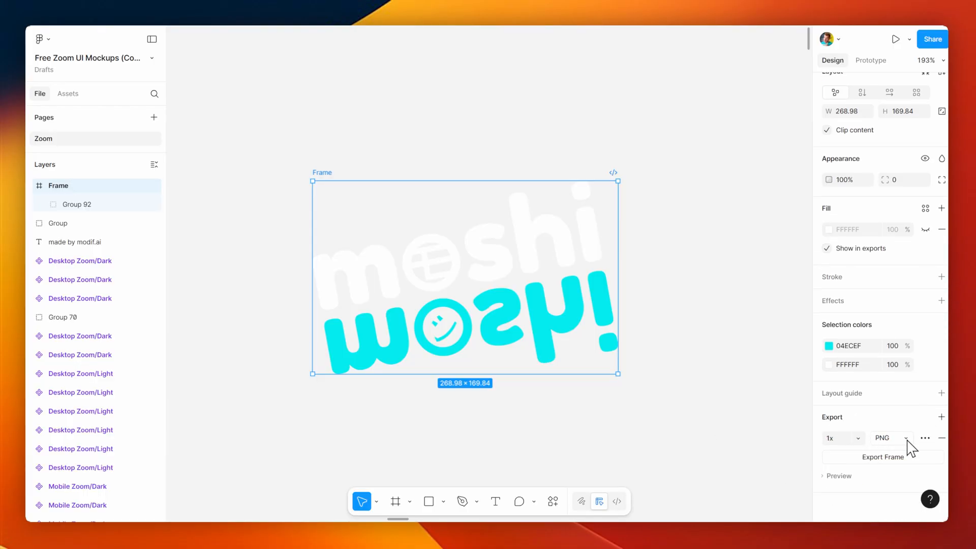
pyautogui.click(890, 438)
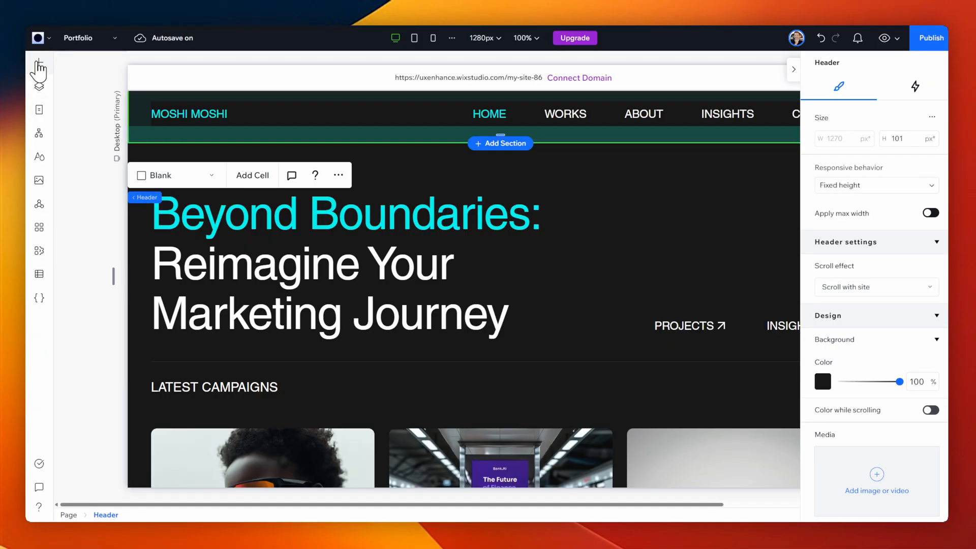
# Step: Add a shape to the hero cell, swap in the uploaded Moshi logo, and move it toward the header
pyautogui.click(39, 67)
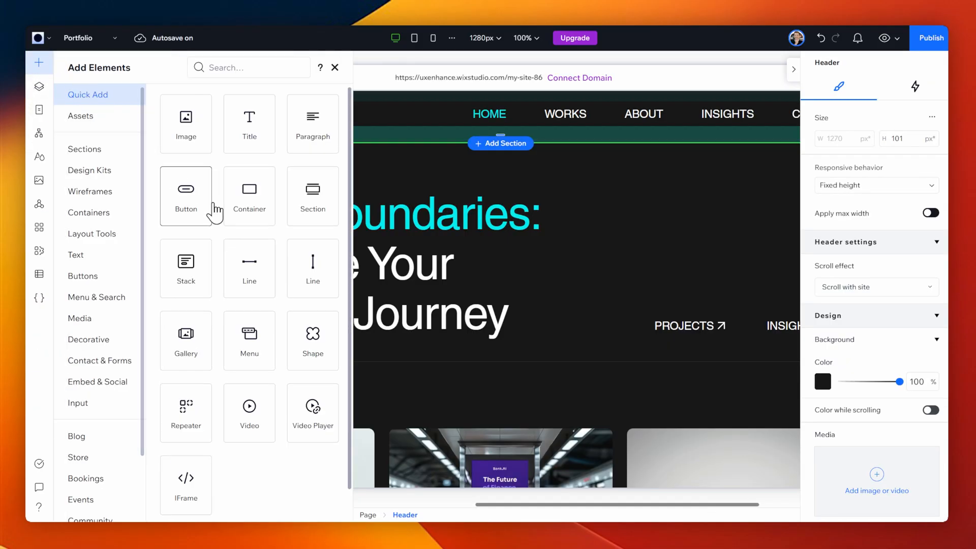
pyautogui.moveTo(186, 188); pyautogui.dragTo(611, 232)
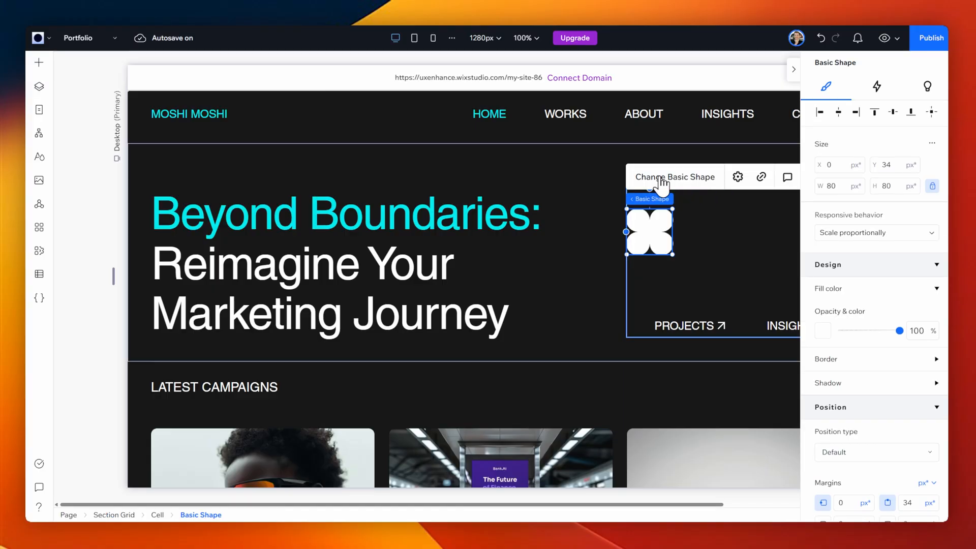
pyautogui.click(674, 177)
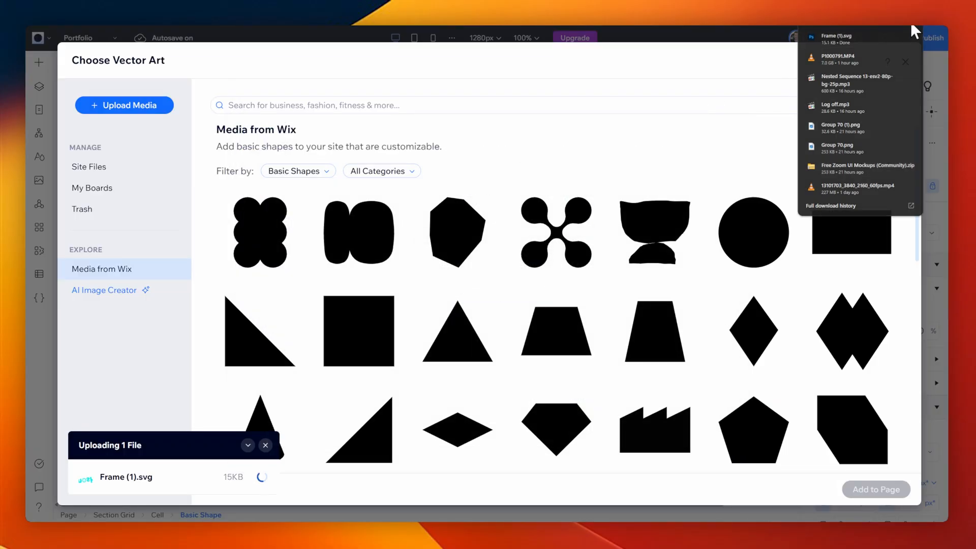
pyautogui.click(89, 166)
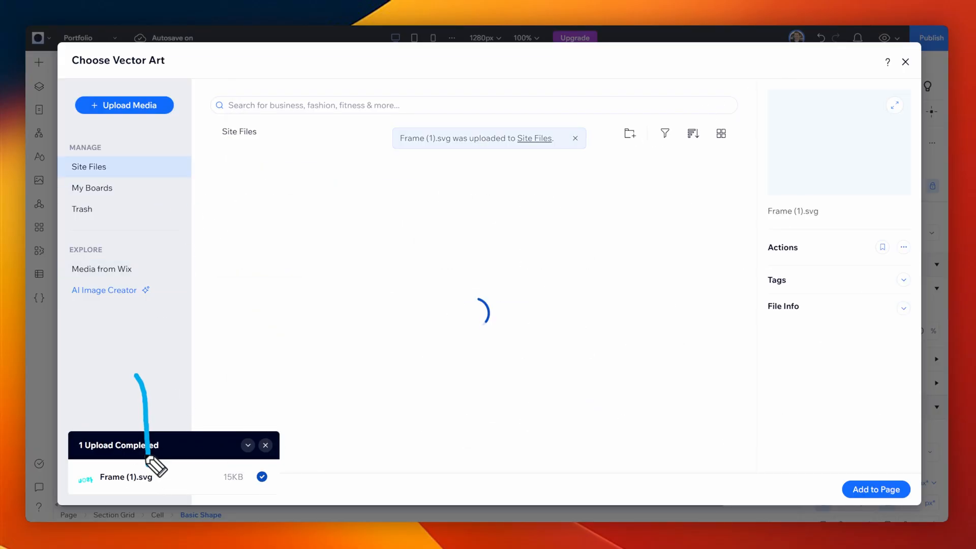
pyautogui.click(876, 489)
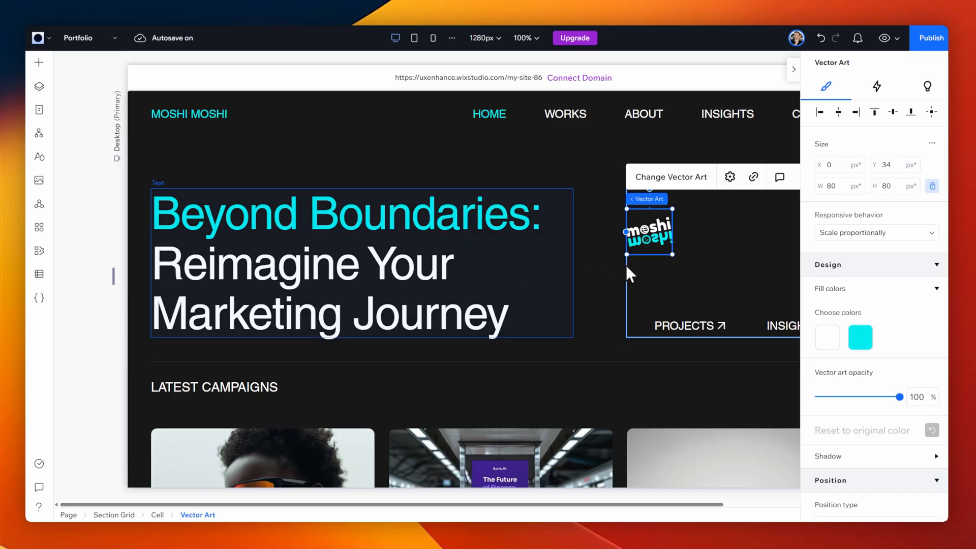
pyautogui.moveTo(649, 233); pyautogui.dragTo(264, 116)
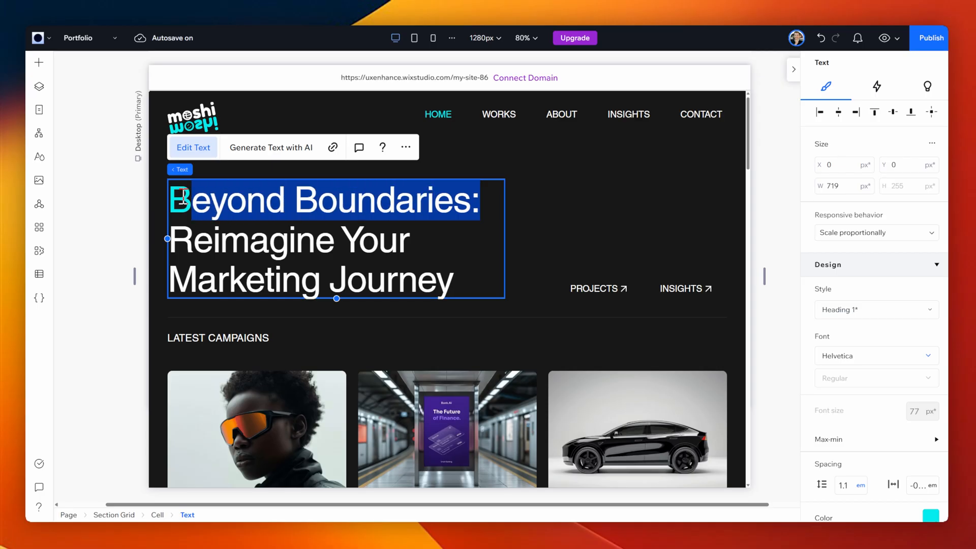
# Step: Retype the hero headline as 'Digital. Growth. Strategy'
pyautogui.write('Digital')
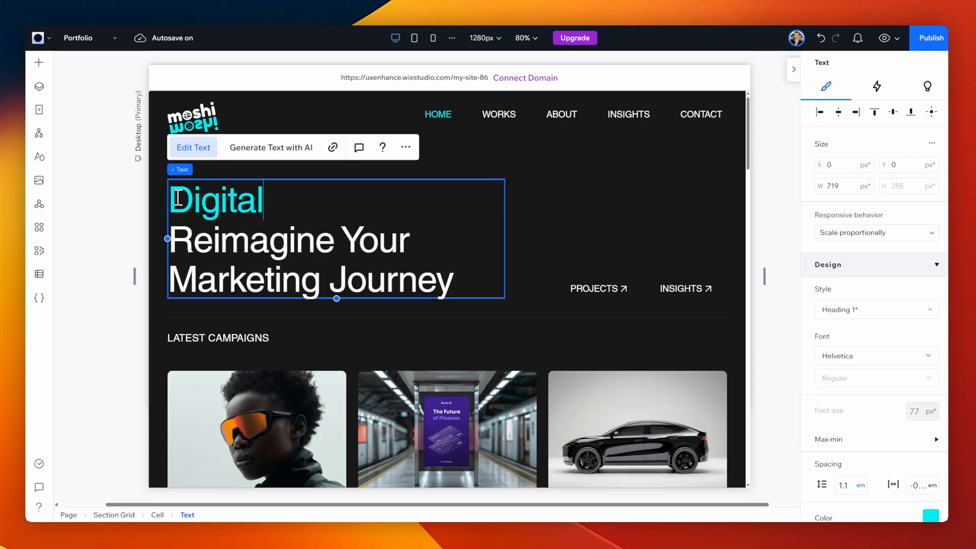
pyautogui.write('. Grow.')
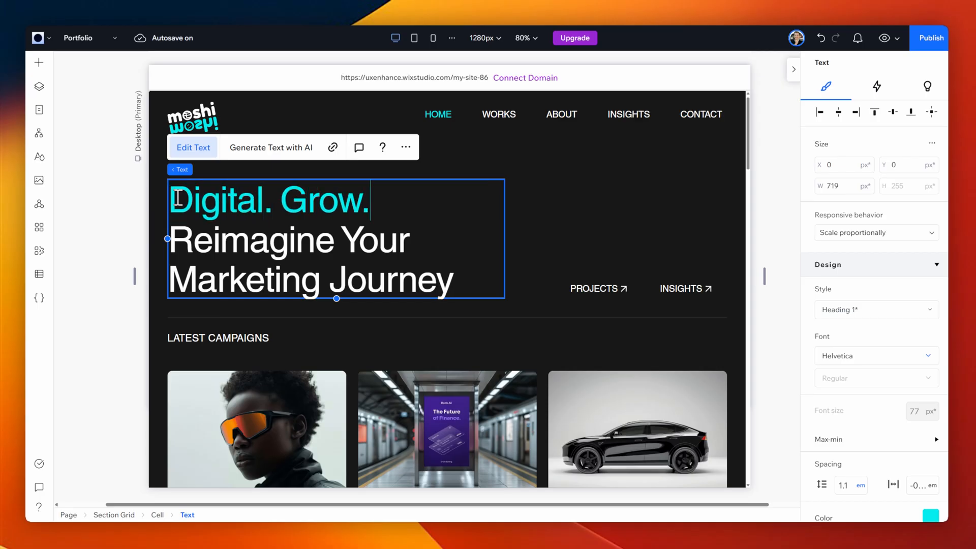
pyautogui.write('th')
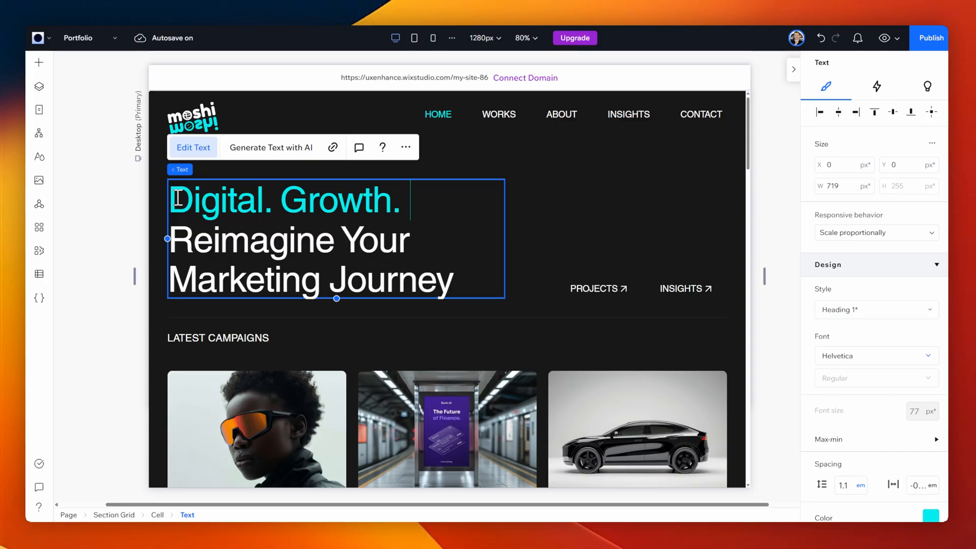
pyautogui.write('Strategy')
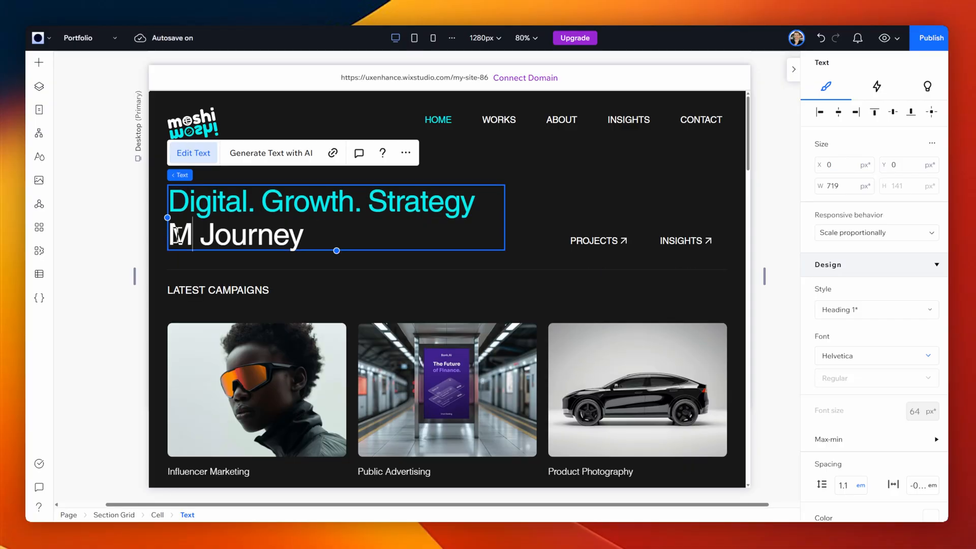
# Step: Add the sentence 'Moshi provides a blend of technical and creativity.' below the headline
pyautogui.write('Moshi provides')
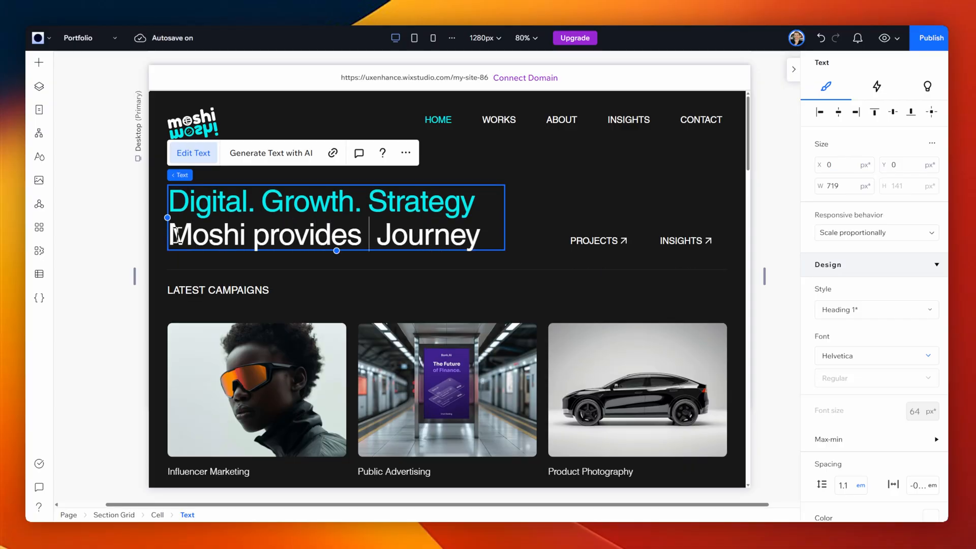
pyautogui.write('a blend of')
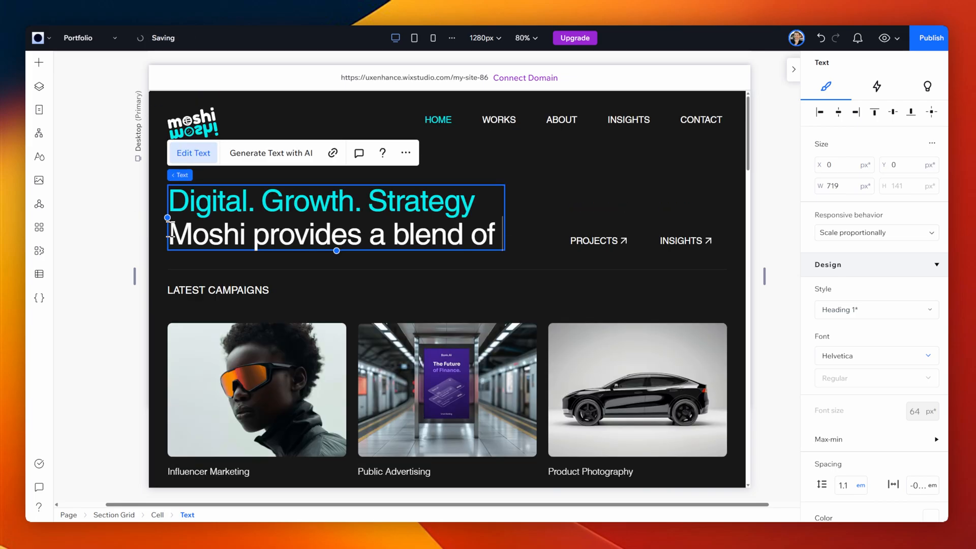
pyautogui.write('technical an')
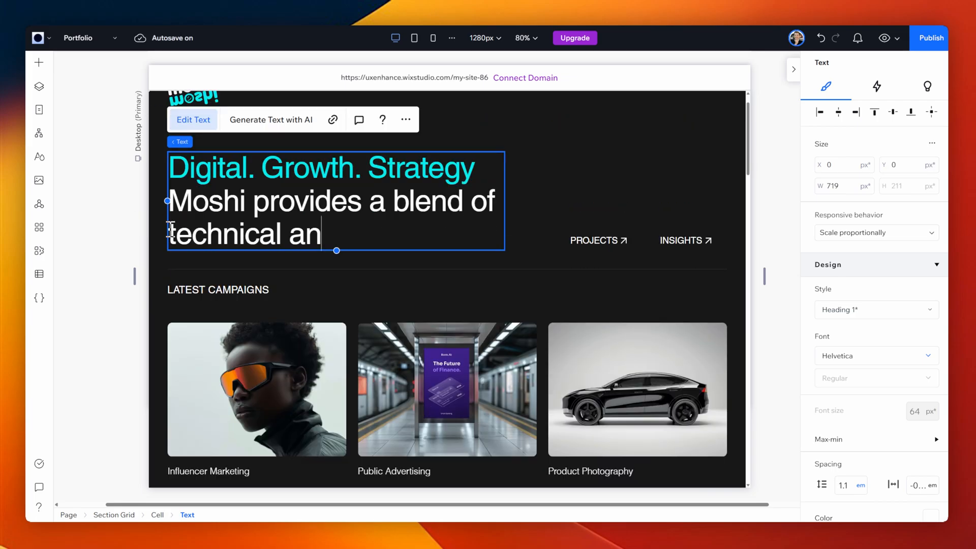
pyautogui.write('d creativity.')
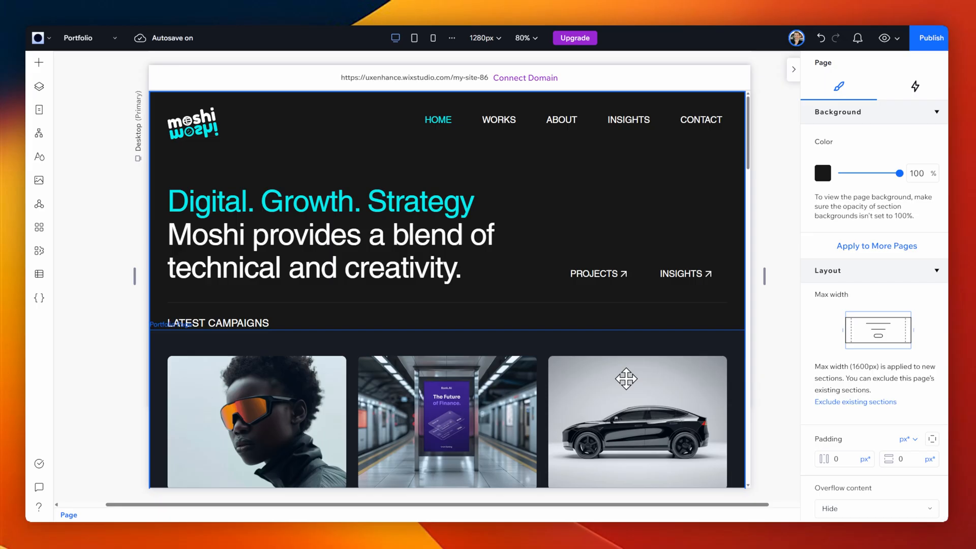
# Step: Change the heading to 'LATEST WEBSITE DESIGNS' and select the portfolio gallery beneath it
pyautogui.click(245, 322)
pyautogui.write('WEB')
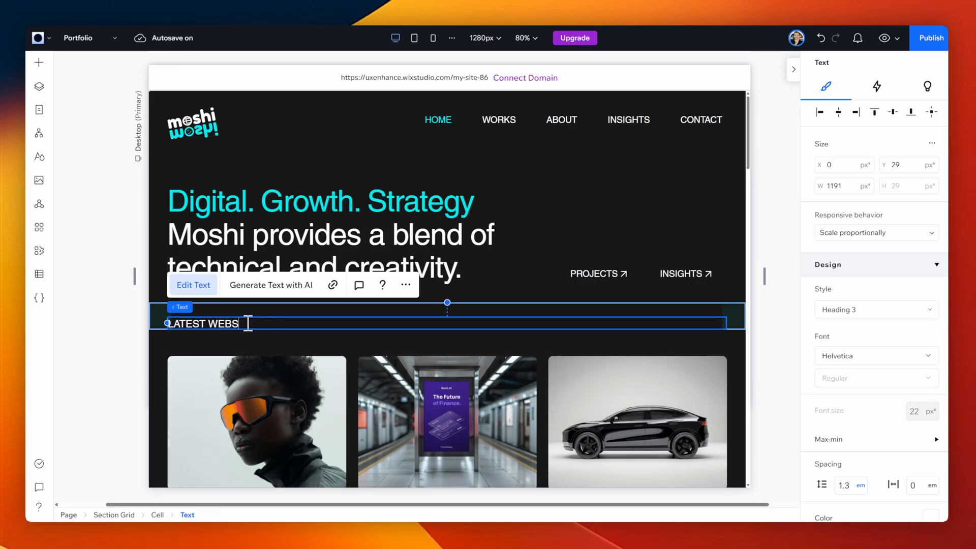
pyautogui.write('ITE DESIGNS')
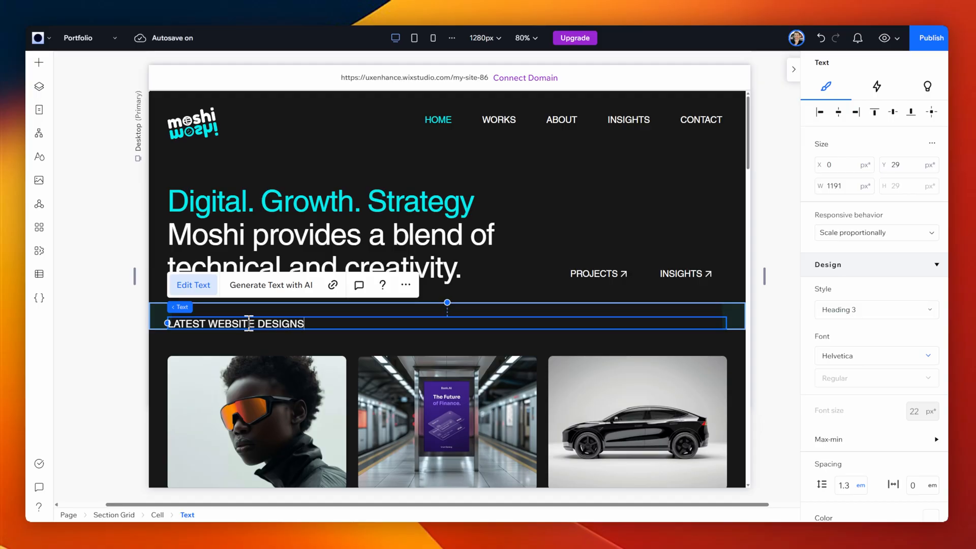
pyautogui.click(446, 337)
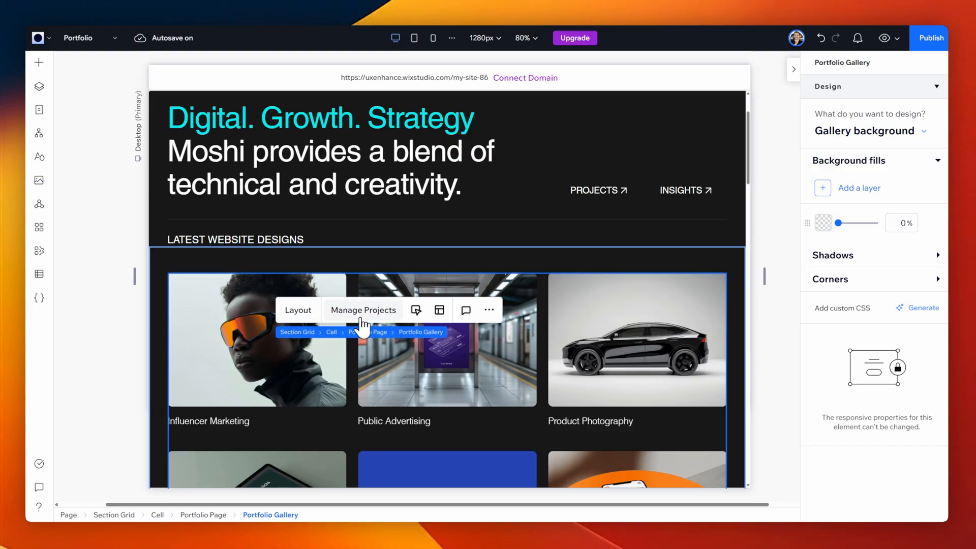
# Step: Open the portfolio projects manager and edit the Influencer Marketing project
pyautogui.click(363, 310)
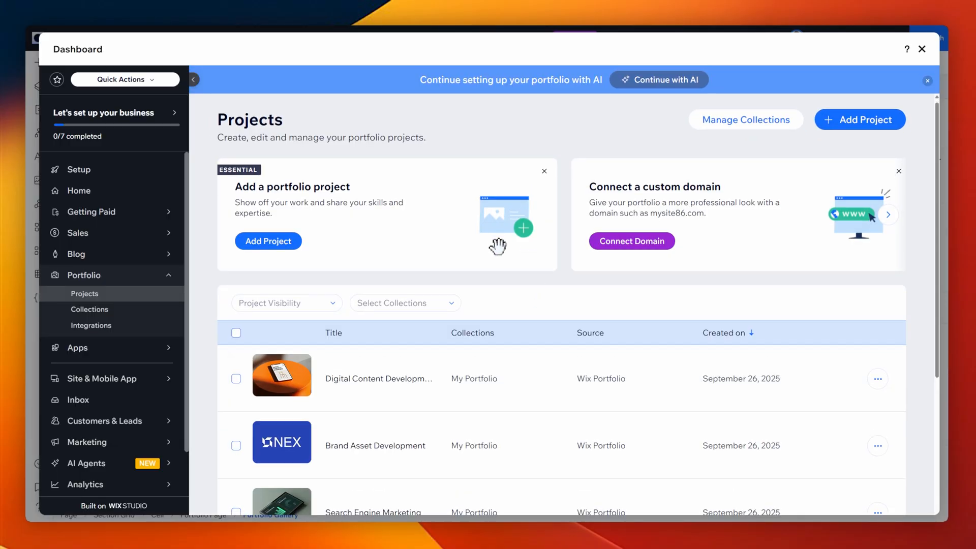
pyautogui.scroll(-3)
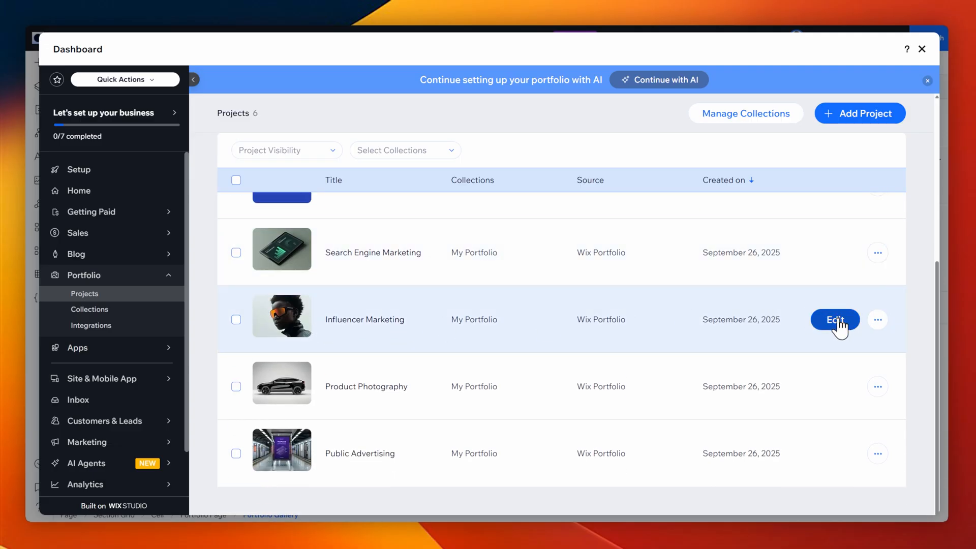
pyautogui.click(834, 319)
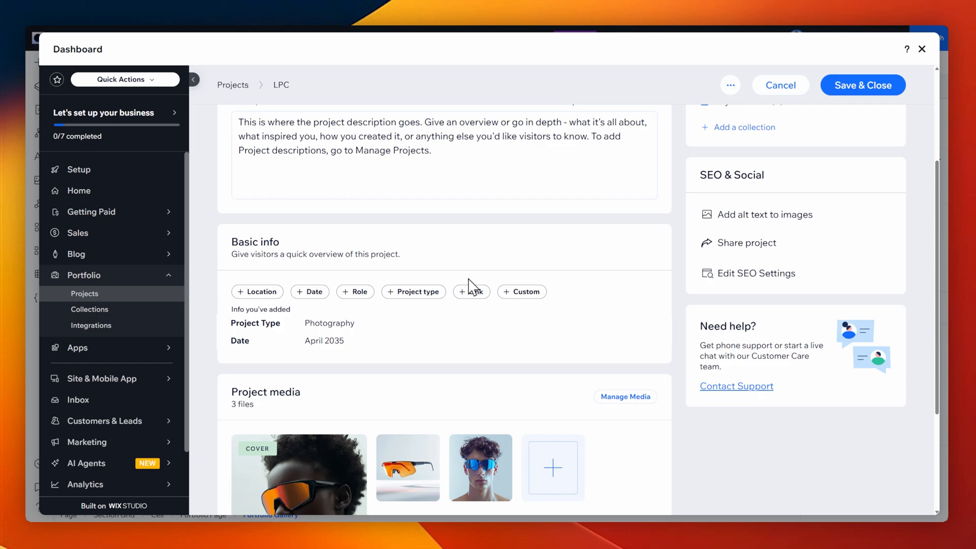
# Step: Upload a new image to the LPC project's media, then save and close the projects
pyautogui.click(625, 397)
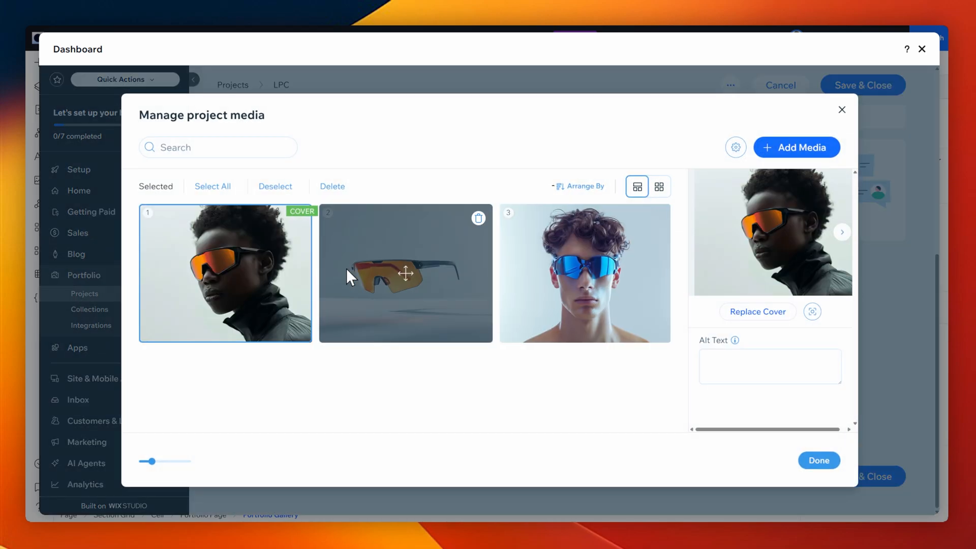
pyautogui.click(795, 147)
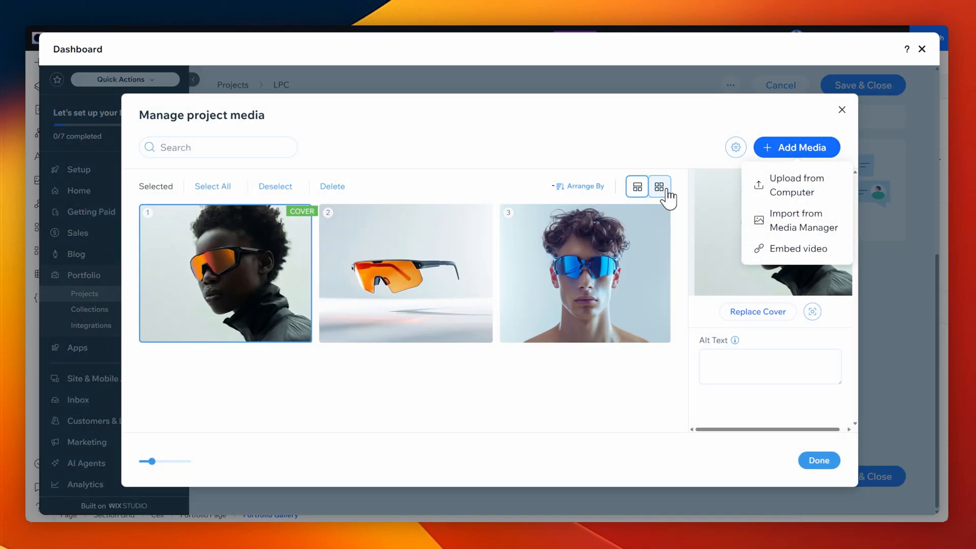
pyautogui.click(794, 185)
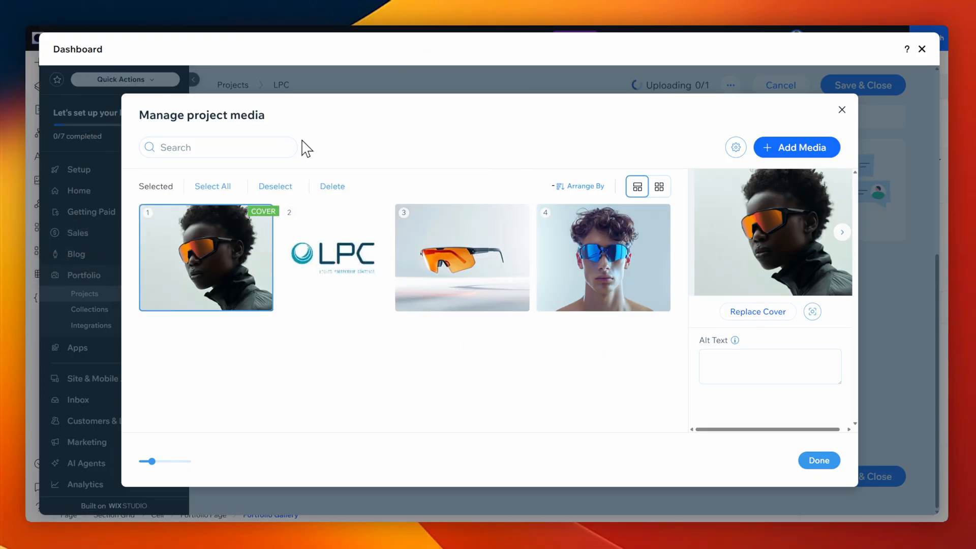
pyautogui.click(333, 258)
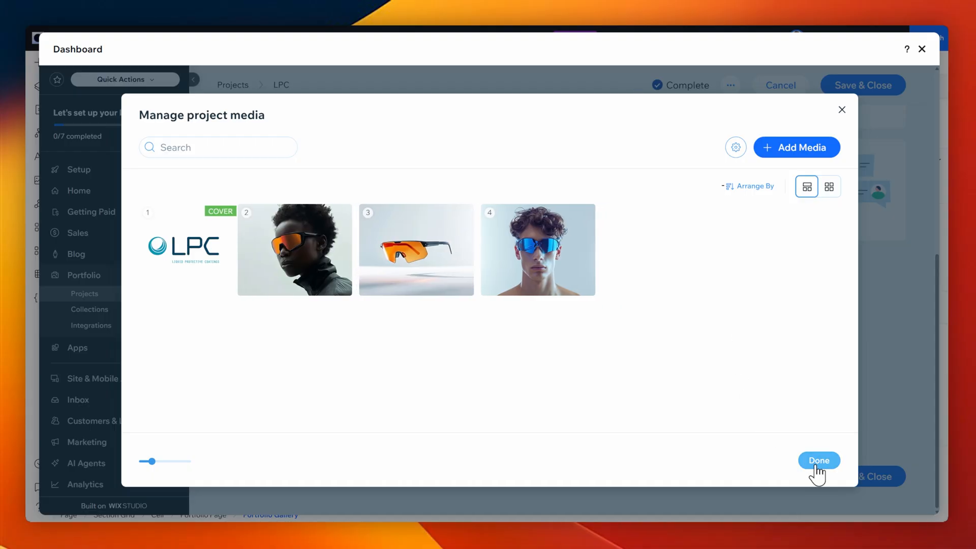
pyautogui.click(818, 460)
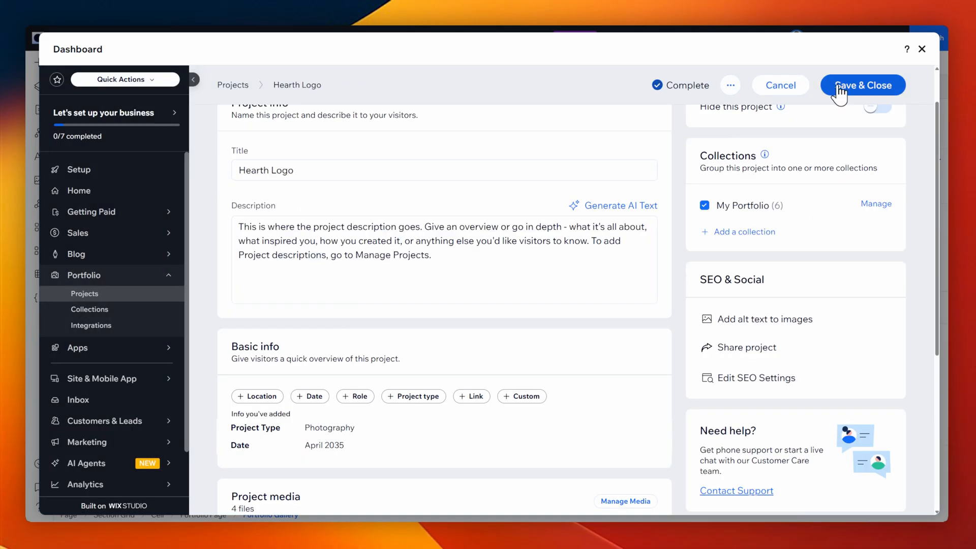
pyautogui.click(862, 85)
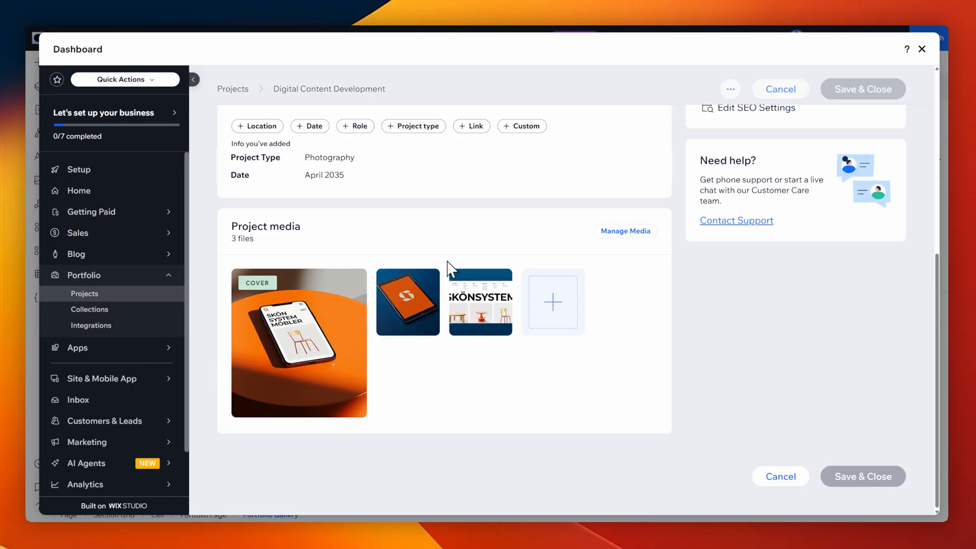
pyautogui.click(625, 231)
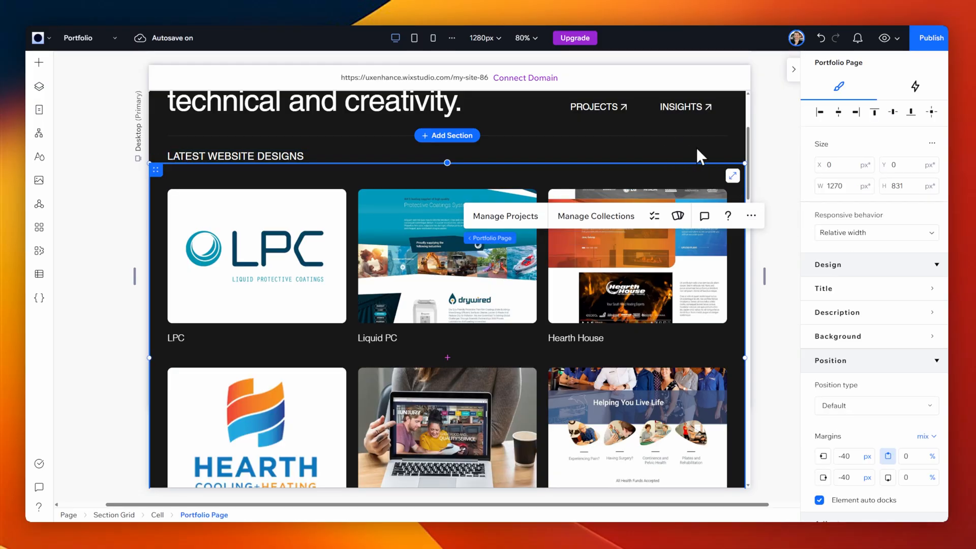
pyautogui.click(414, 38)
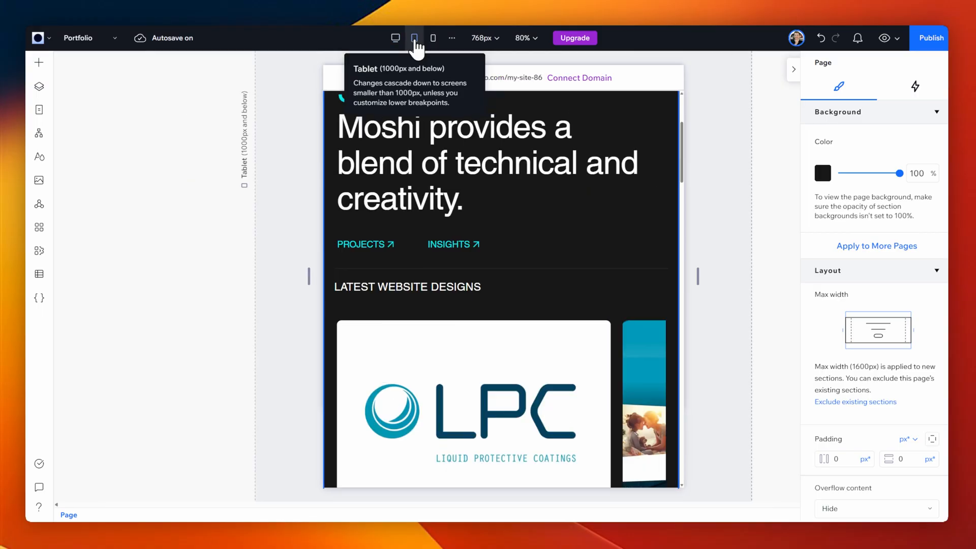
pyautogui.scroll(-3)
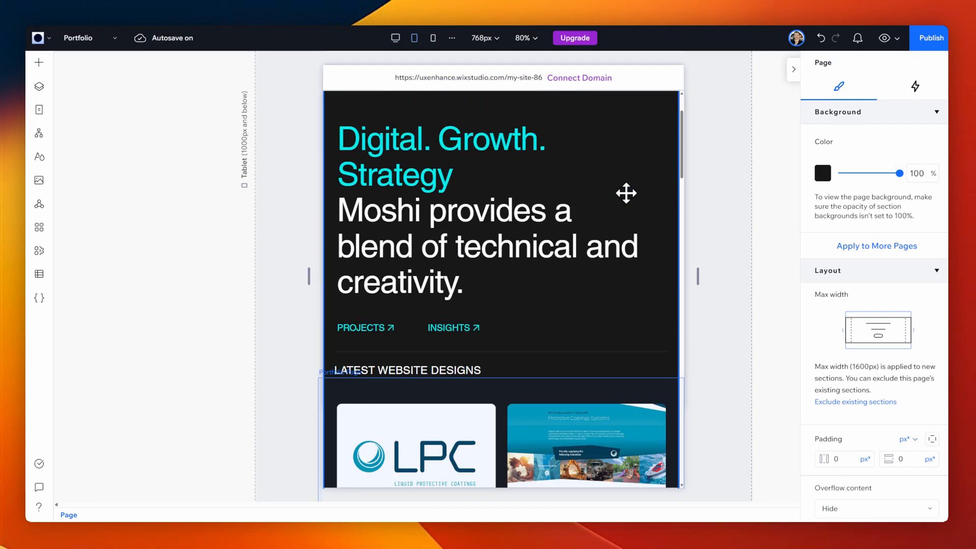
pyautogui.click(432, 38)
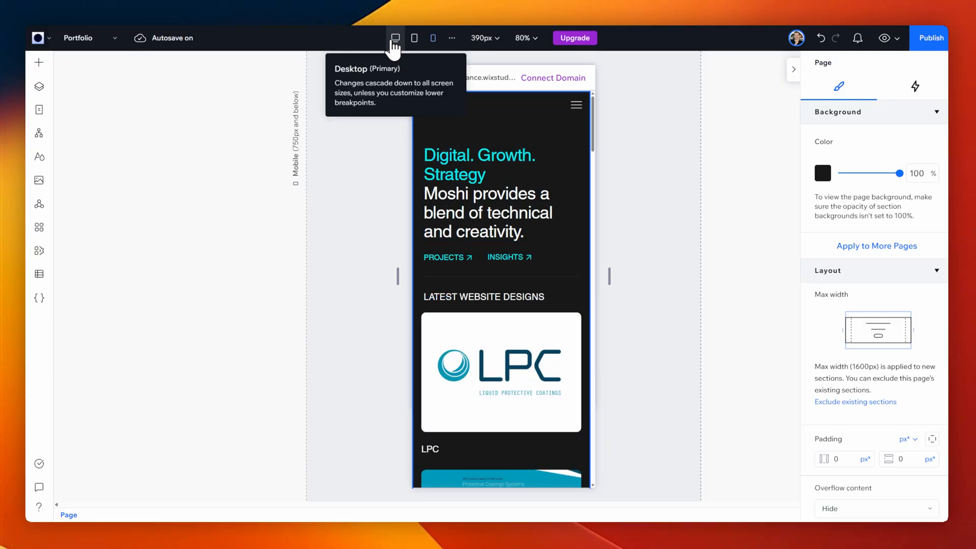
pyautogui.click(395, 38)
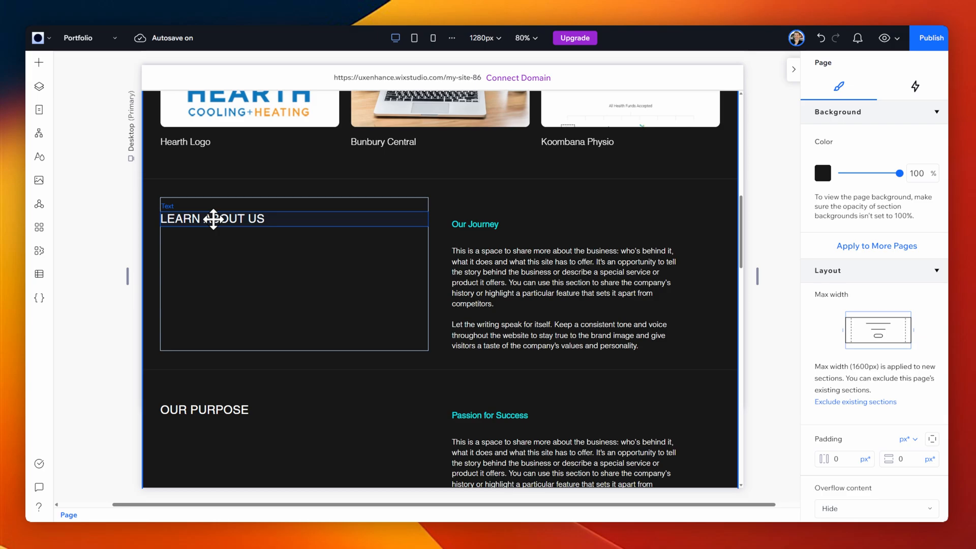
# Step: Review the lower sections, selecting the LEARN ABOUT US heading and WHAT WE STAND FOR block
pyautogui.click(211, 218)
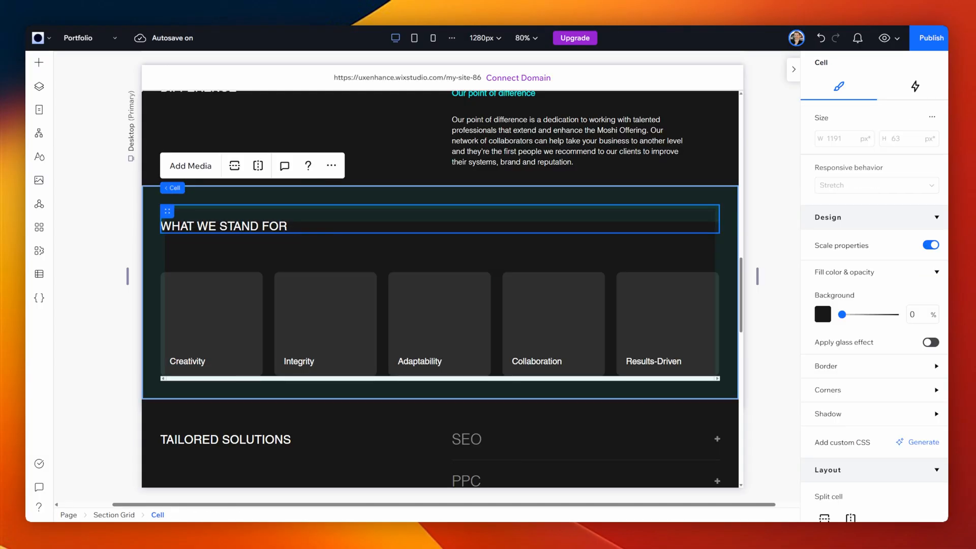
pyautogui.click(191, 166)
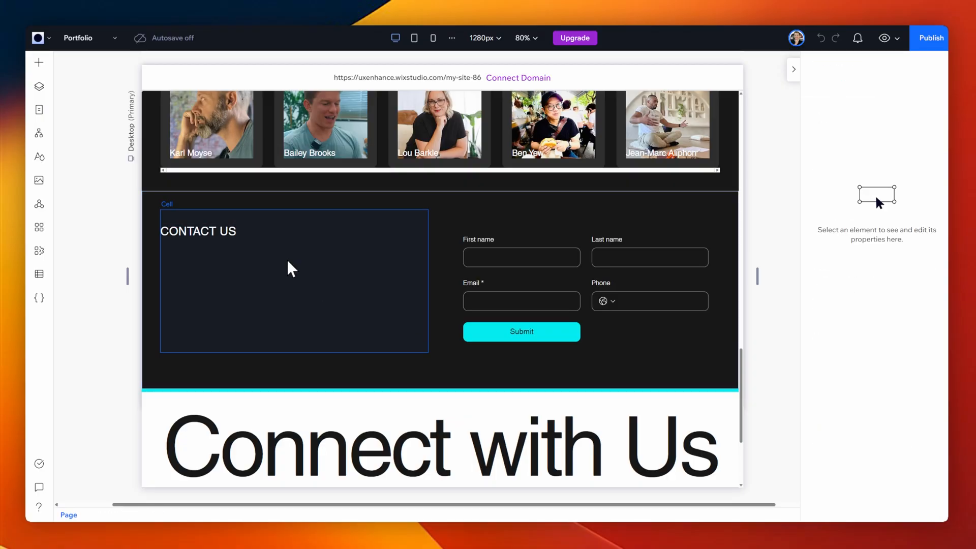
# Step: Try adding an Image element into the CONTACT US area
pyautogui.click(38, 62)
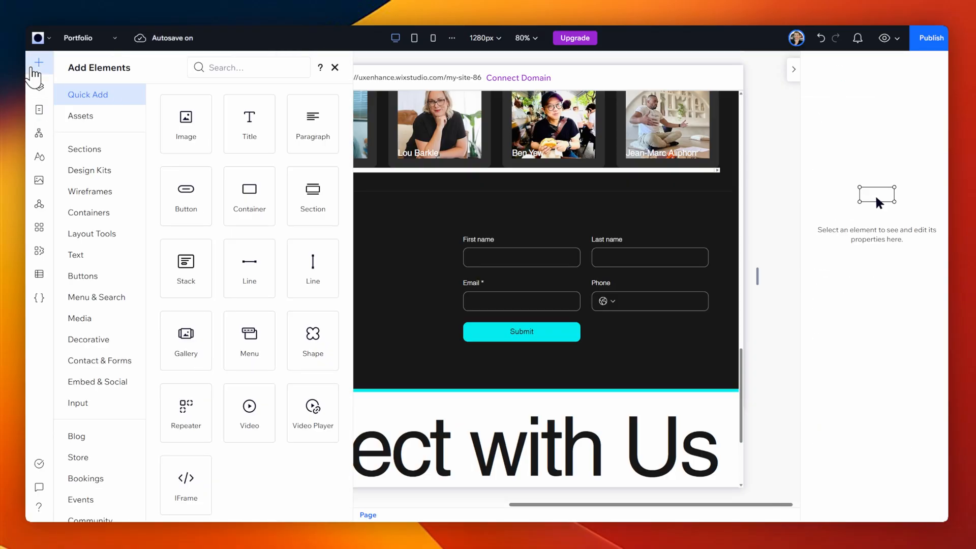
pyautogui.click(335, 67)
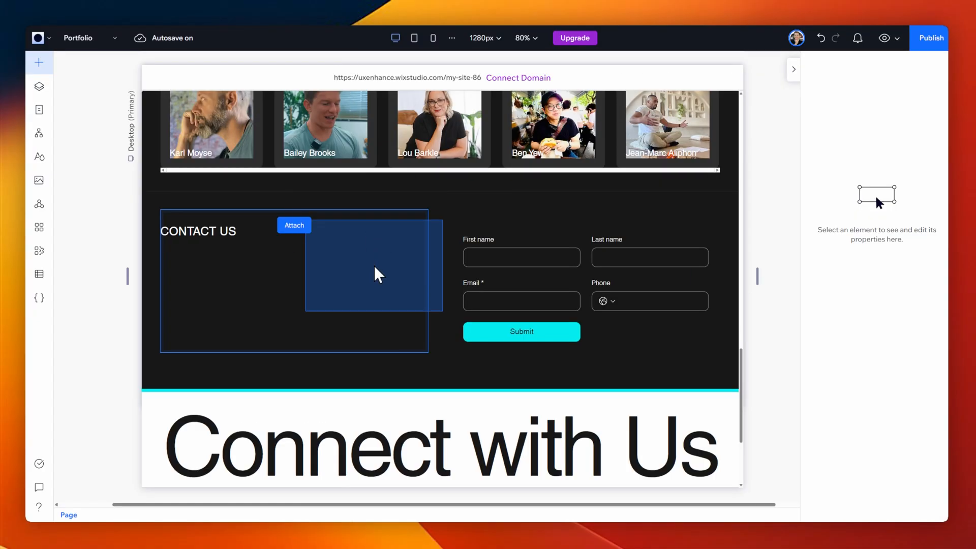
pyautogui.click(370, 264)
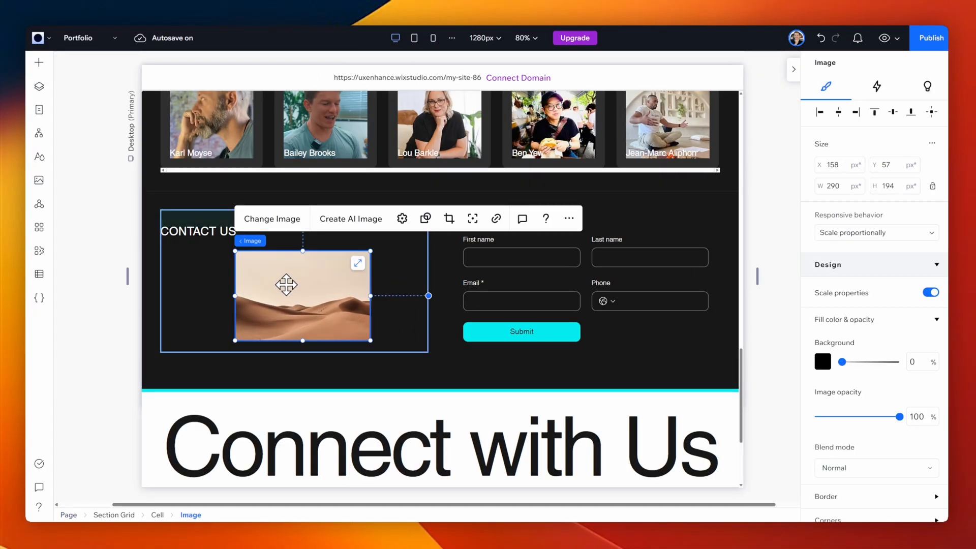
pyautogui.click(39, 62)
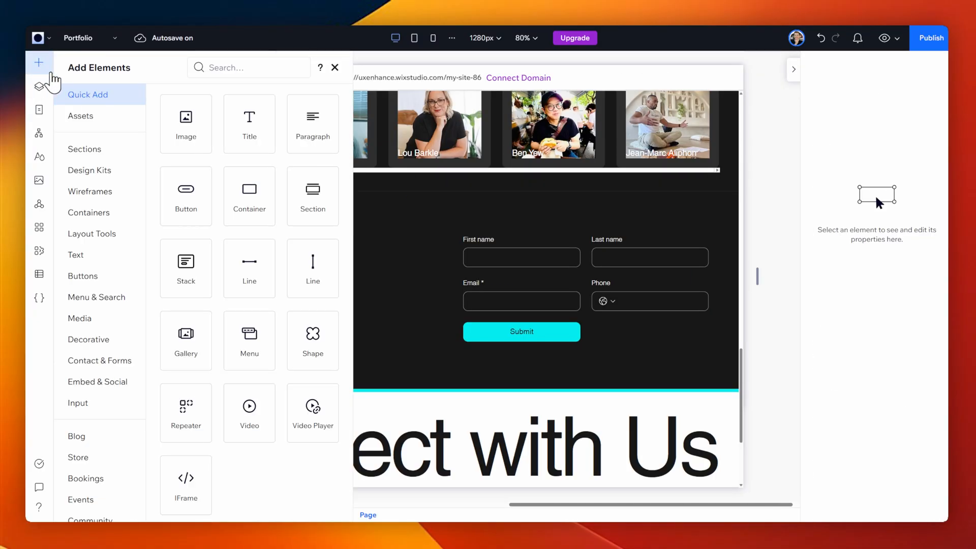
# Step: Publish the Moshi site and view it live
pyautogui.scroll(-3)
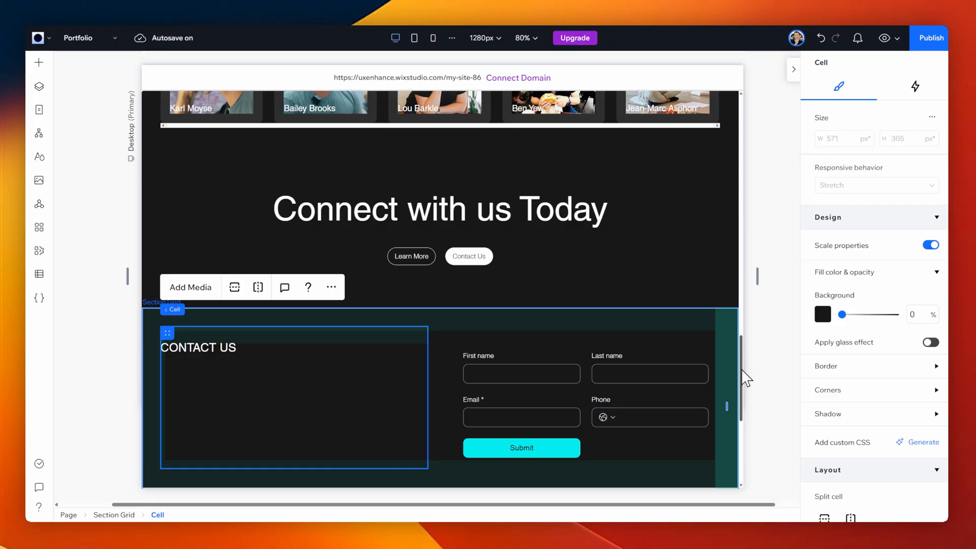
pyautogui.scroll(-3)
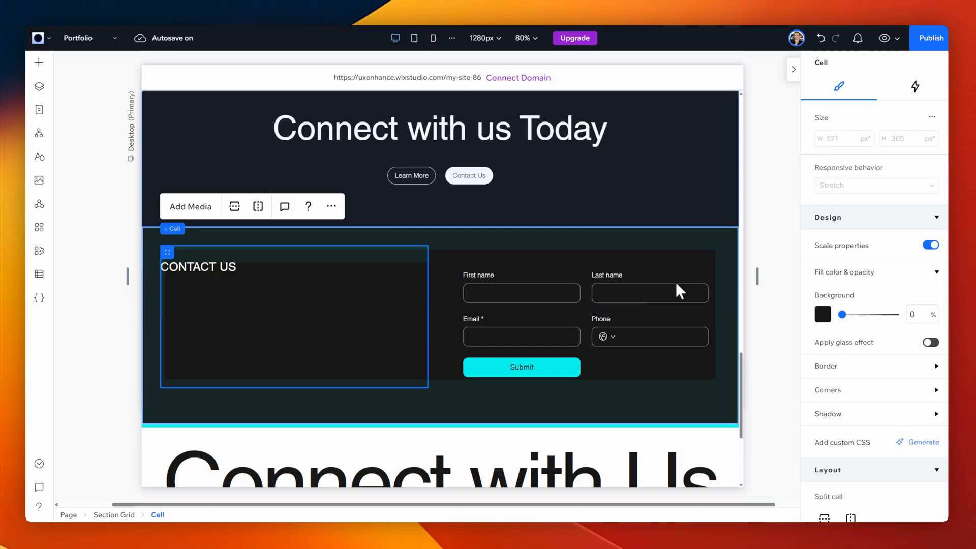
pyautogui.scroll(-3)
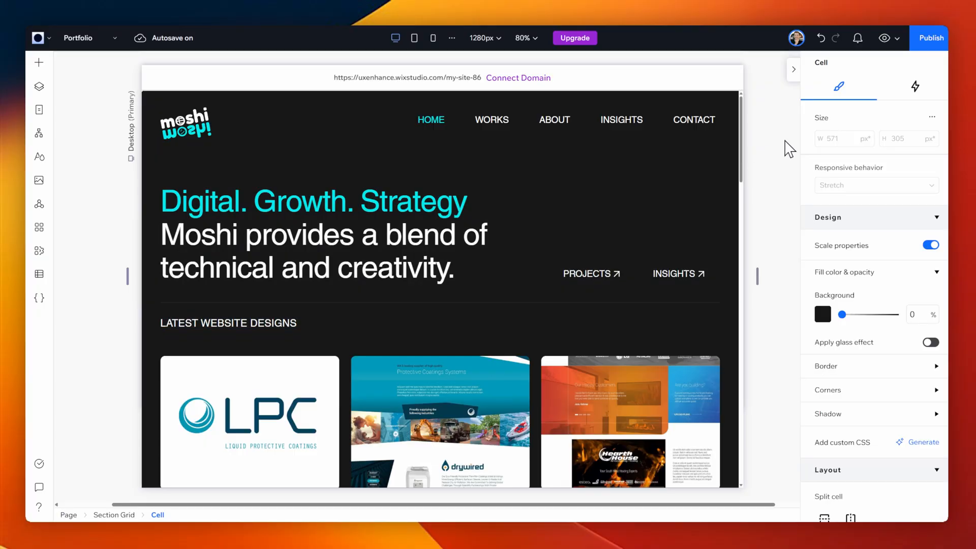
pyautogui.click(929, 38)
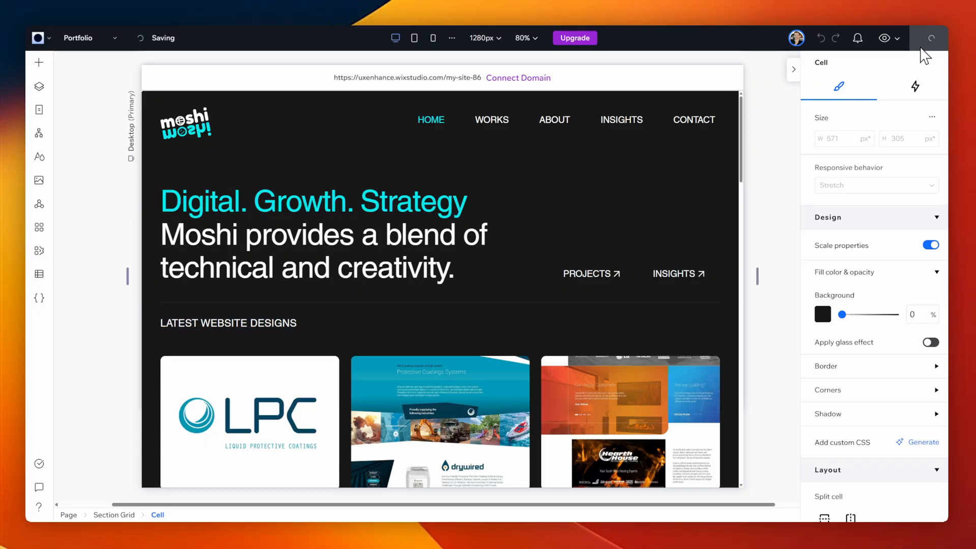
pyautogui.click(929, 39)
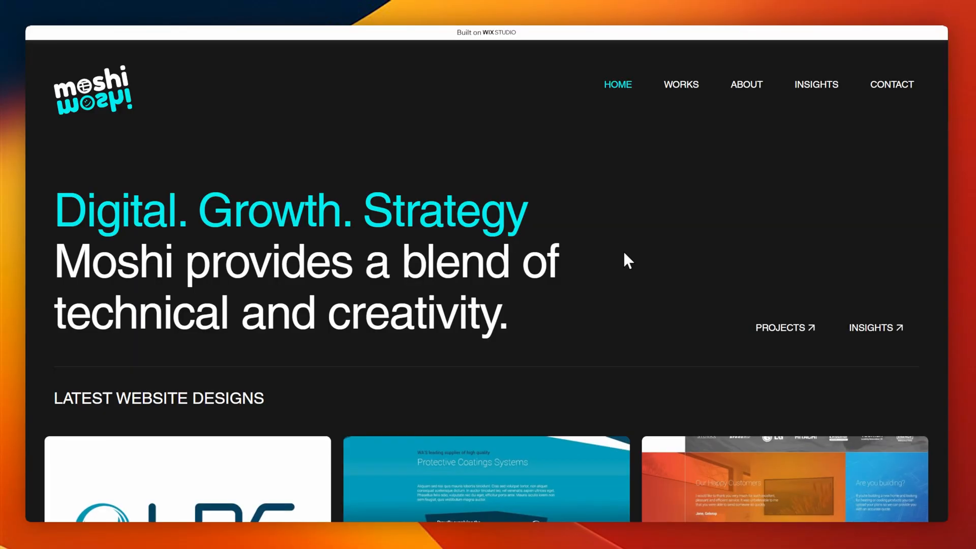
pyautogui.scroll(-3)
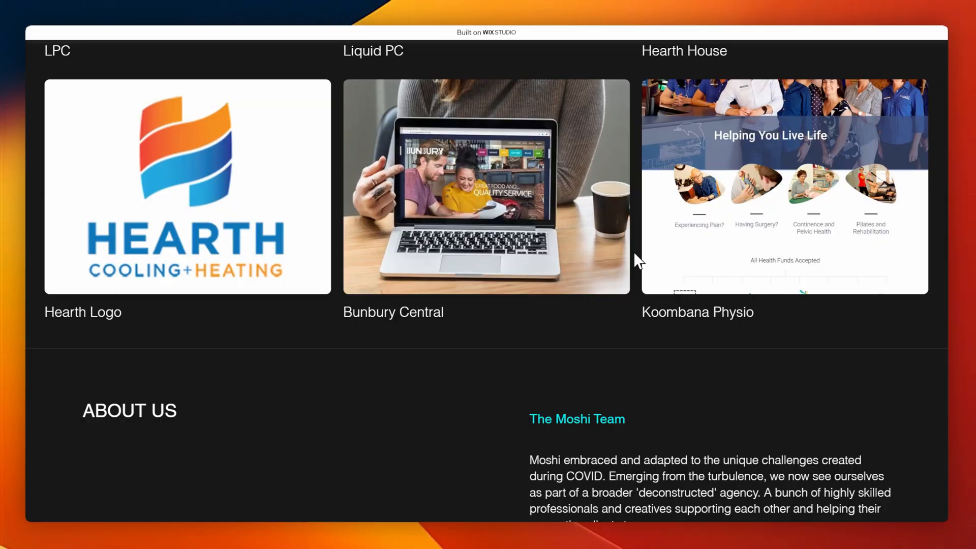
pyautogui.scroll(-3)
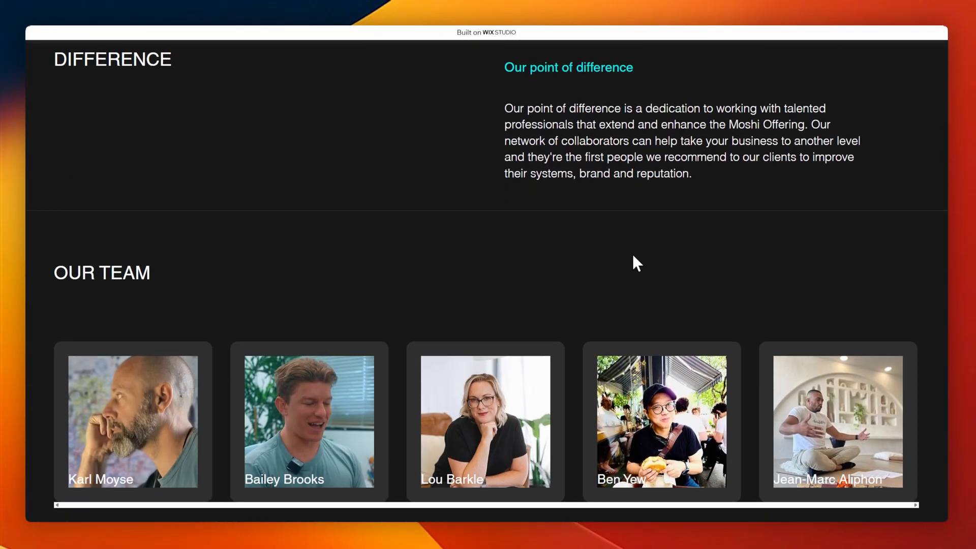
pyautogui.scroll(-3)
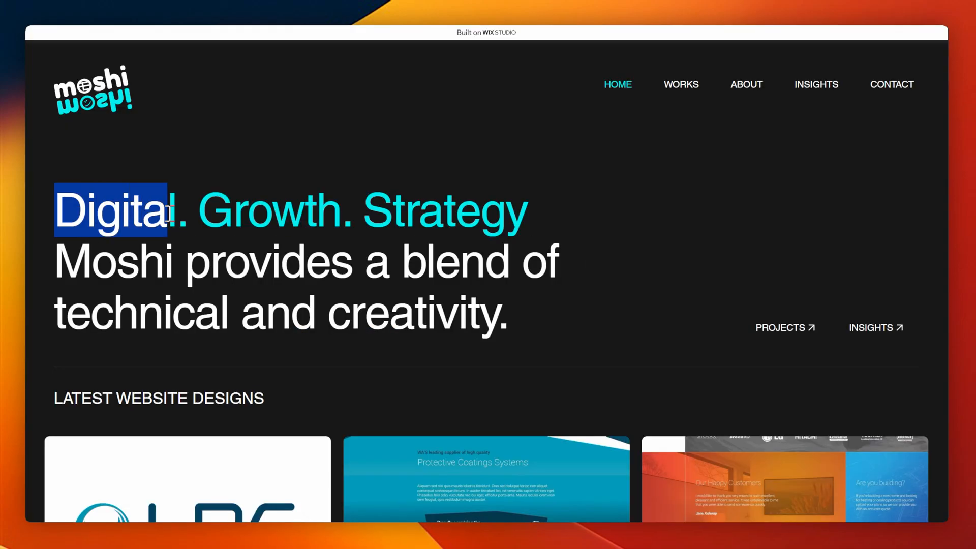
pyautogui.scroll(-3)
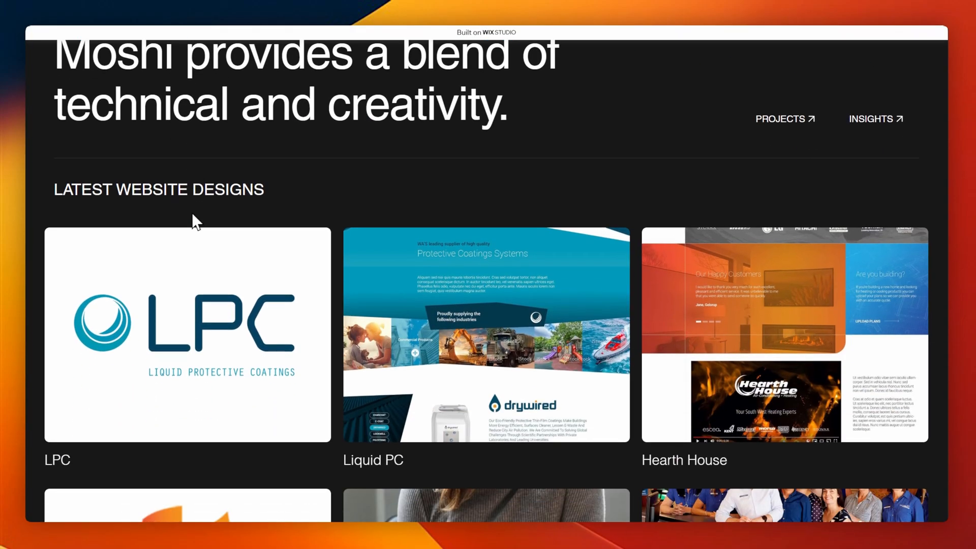